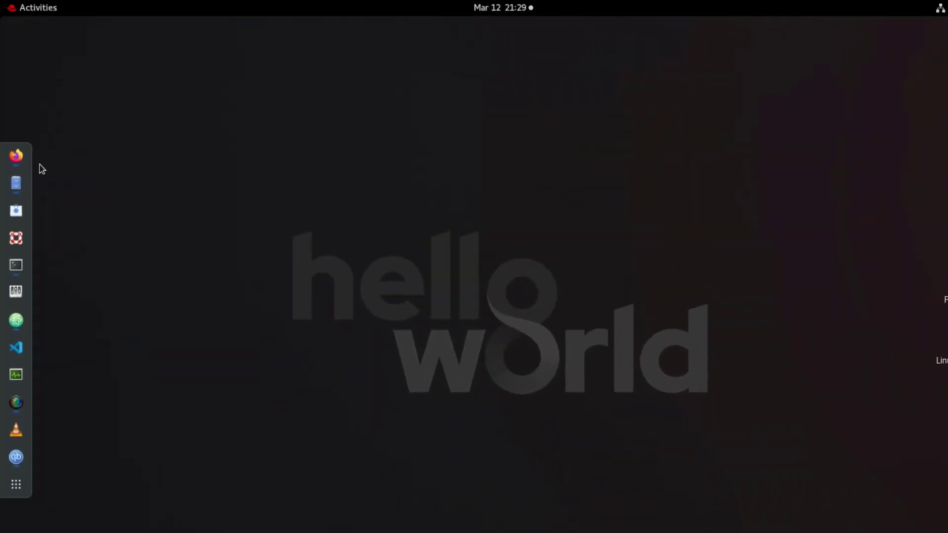
# Step: Read through the cointop GitHub README in Firefox and jump to its Install section
pyautogui.click(18, 157)
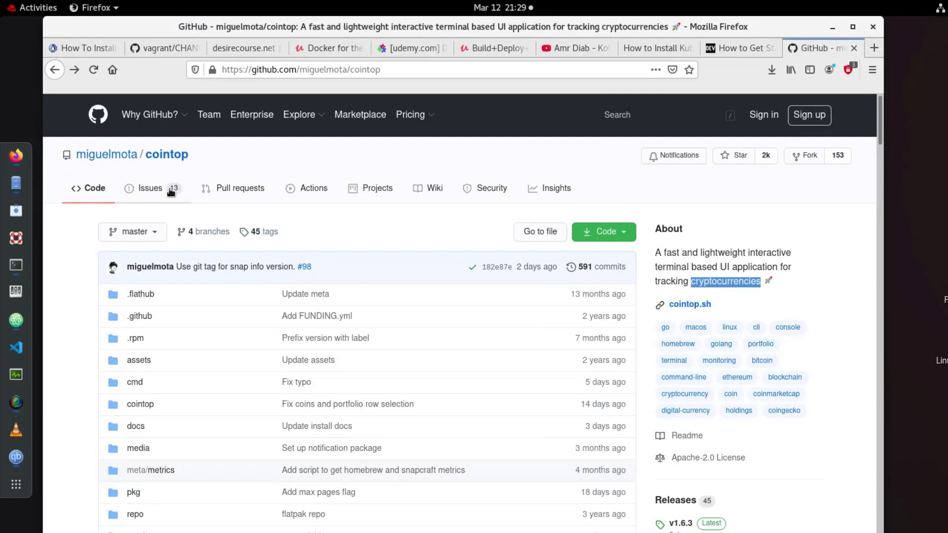
pyautogui.moveTo(209, 173)
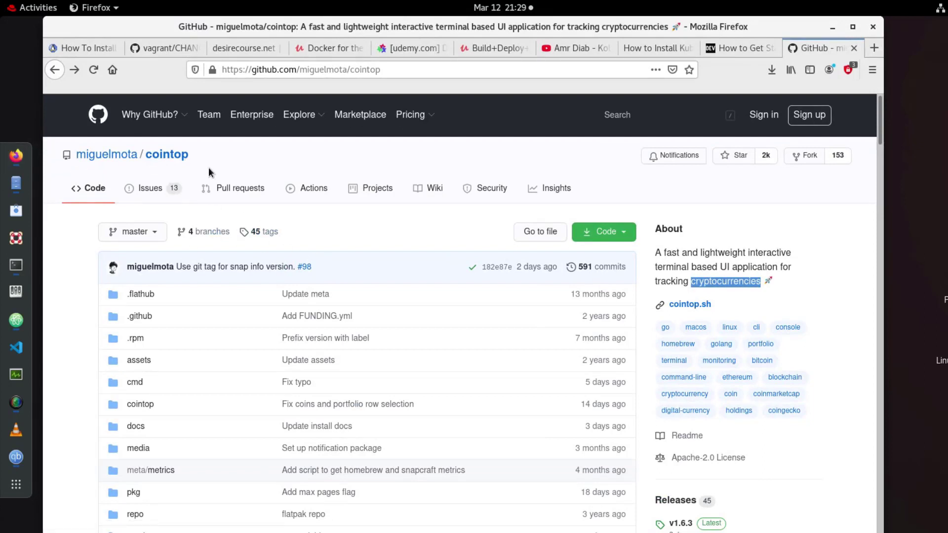
pyautogui.moveTo(231, 177)
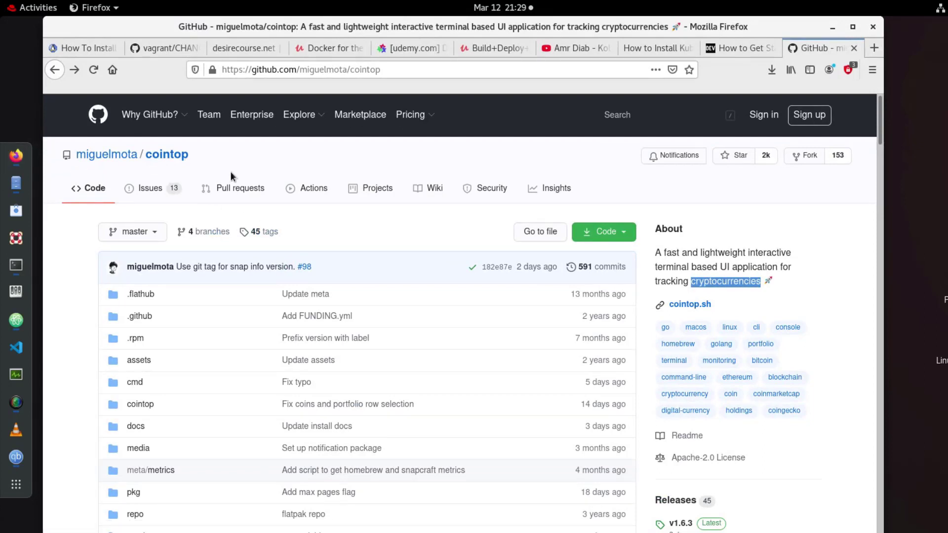
pyautogui.moveTo(433, 365)
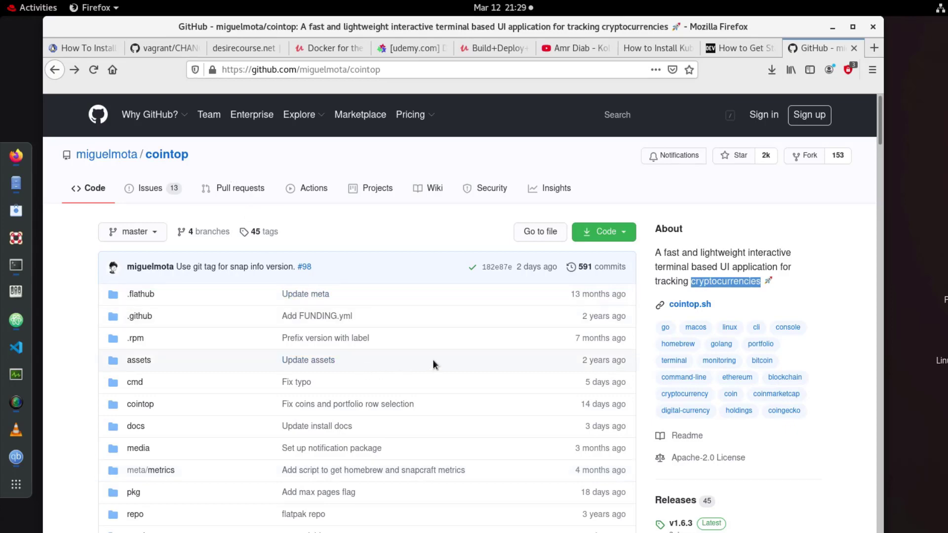
pyautogui.scroll(-3)
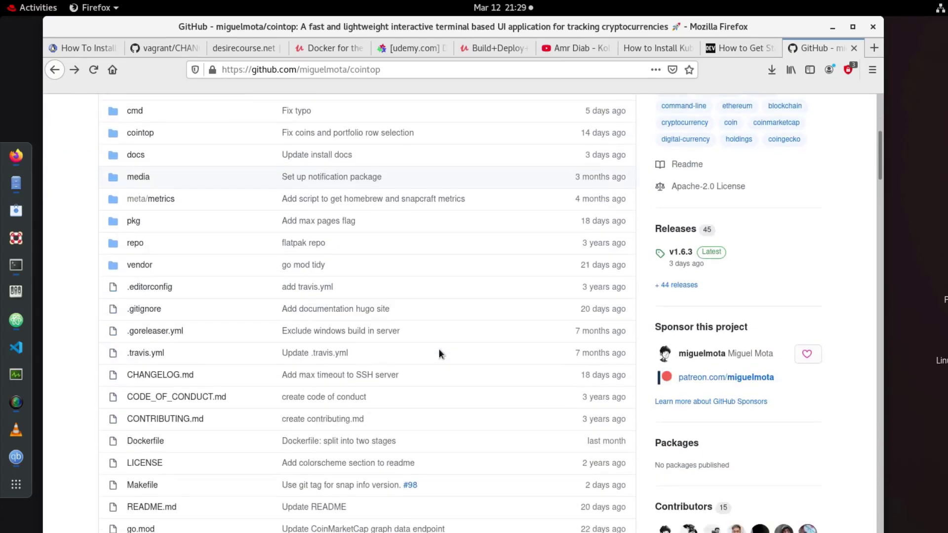
pyautogui.scroll(-3)
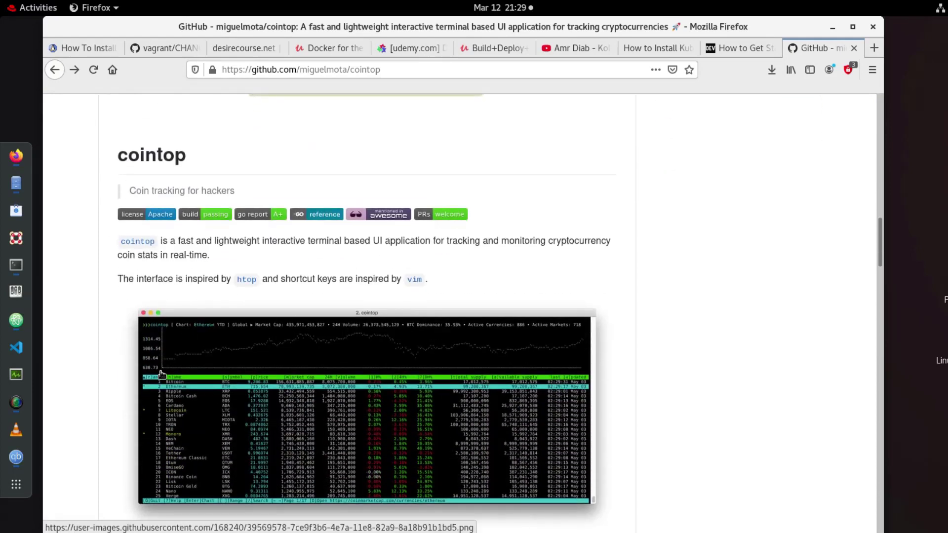
pyautogui.scroll(-3)
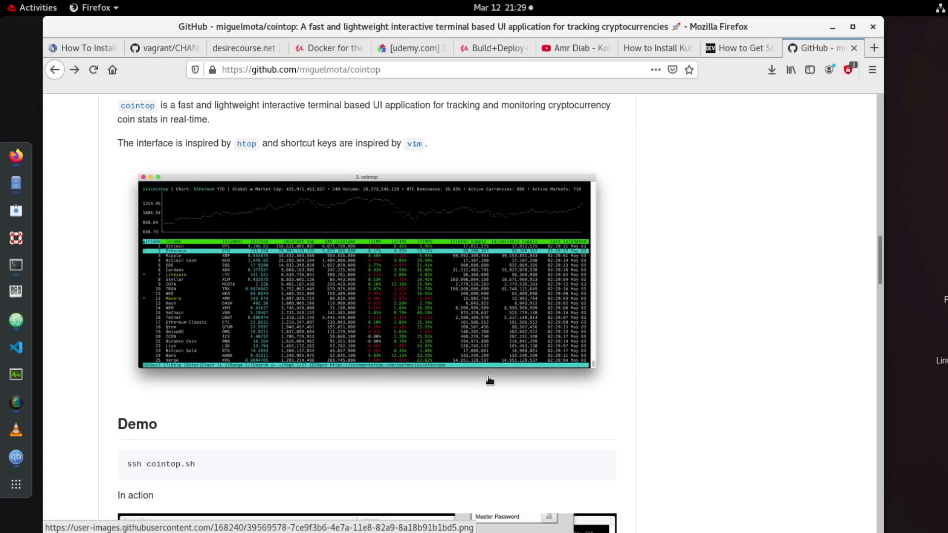
pyautogui.scroll(-3)
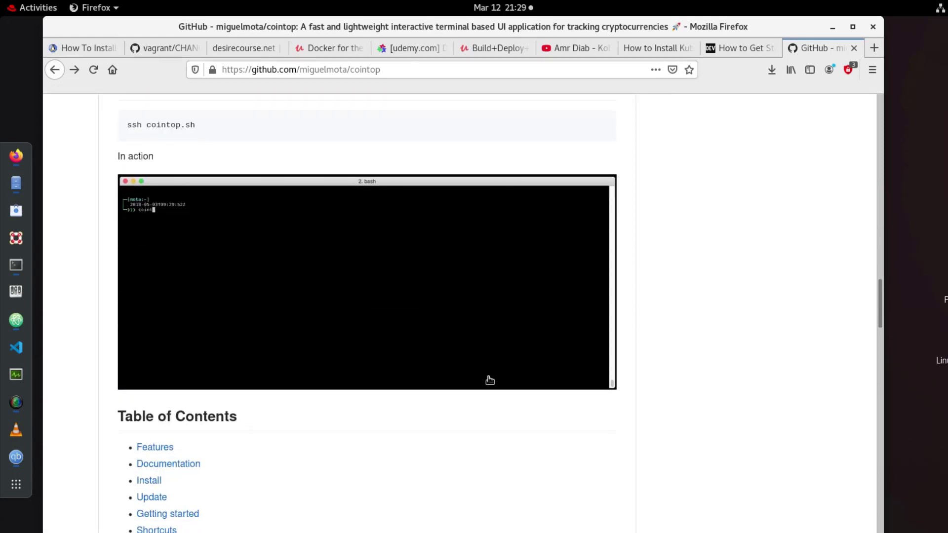
pyautogui.scroll(-3)
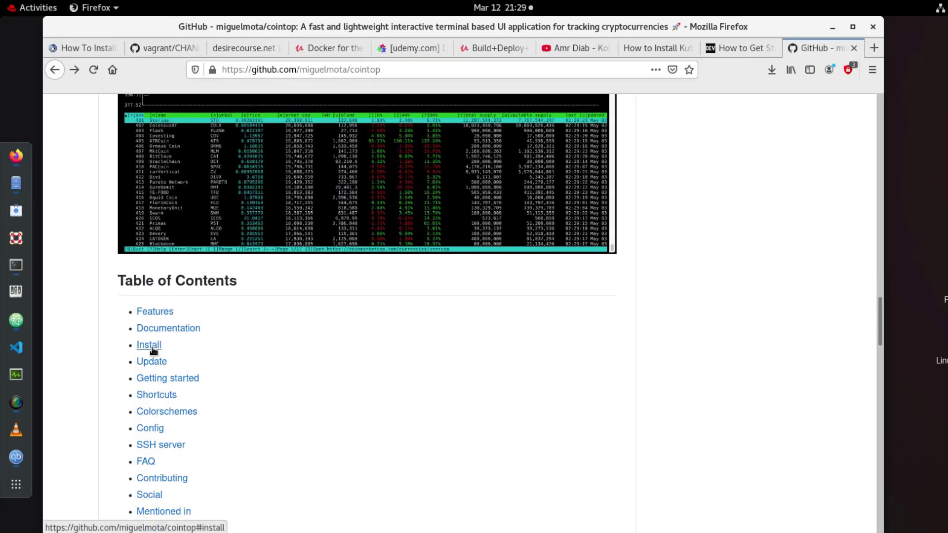
pyautogui.click(149, 345)
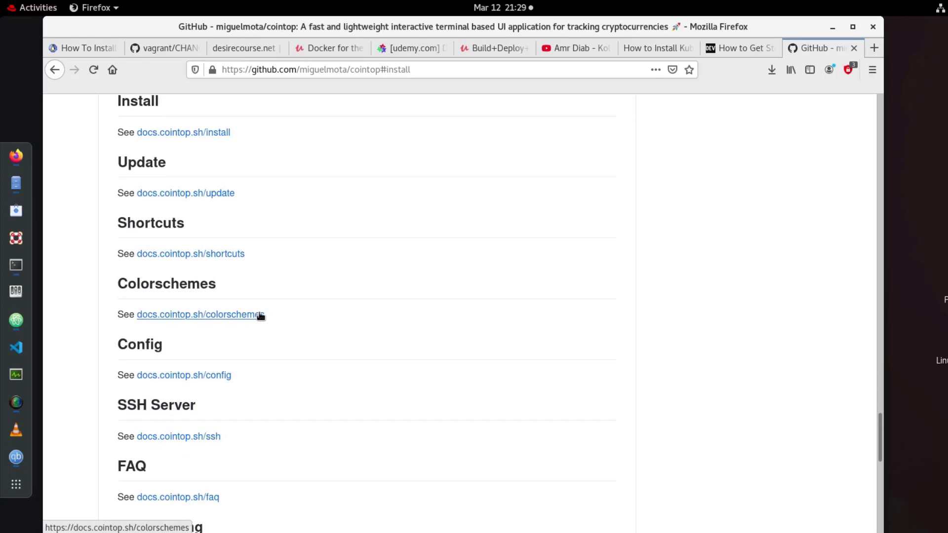
pyautogui.moveTo(184, 135)
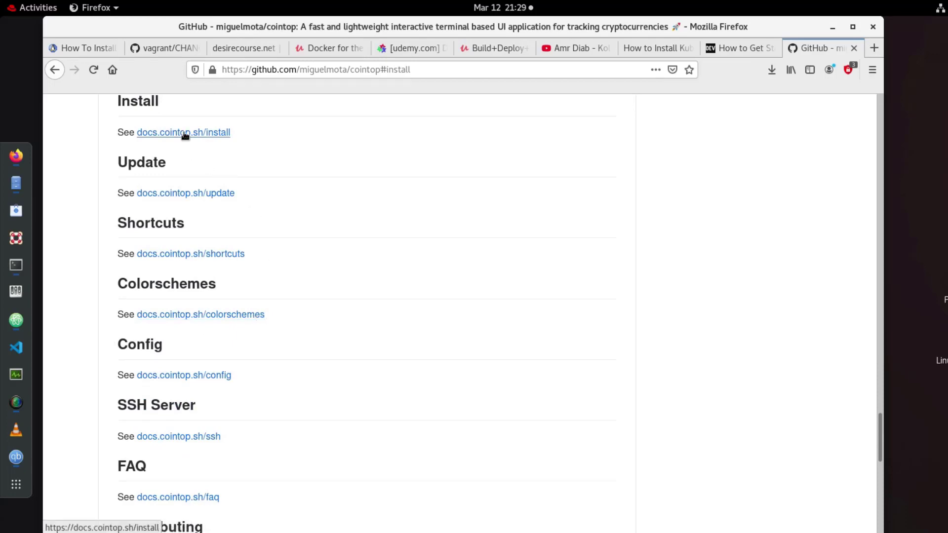
# Step: Open the docs.cointop.sh/install page and scroll through the install options
pyautogui.click(183, 132)
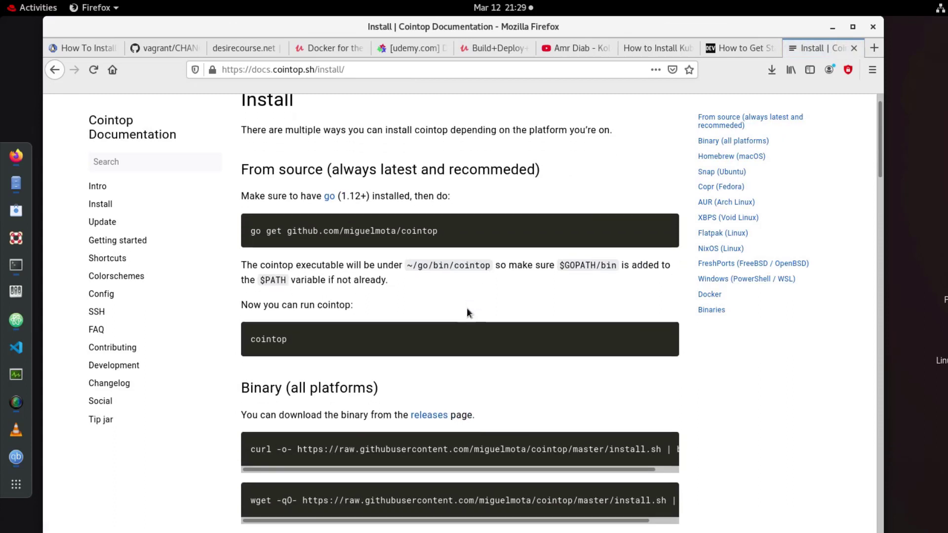
pyautogui.scroll(-3)
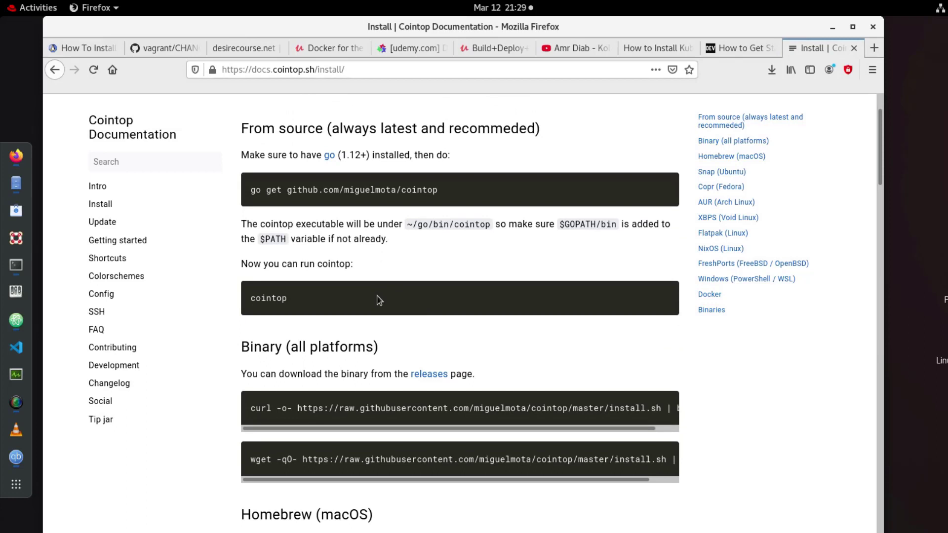
pyautogui.moveTo(795, 136)
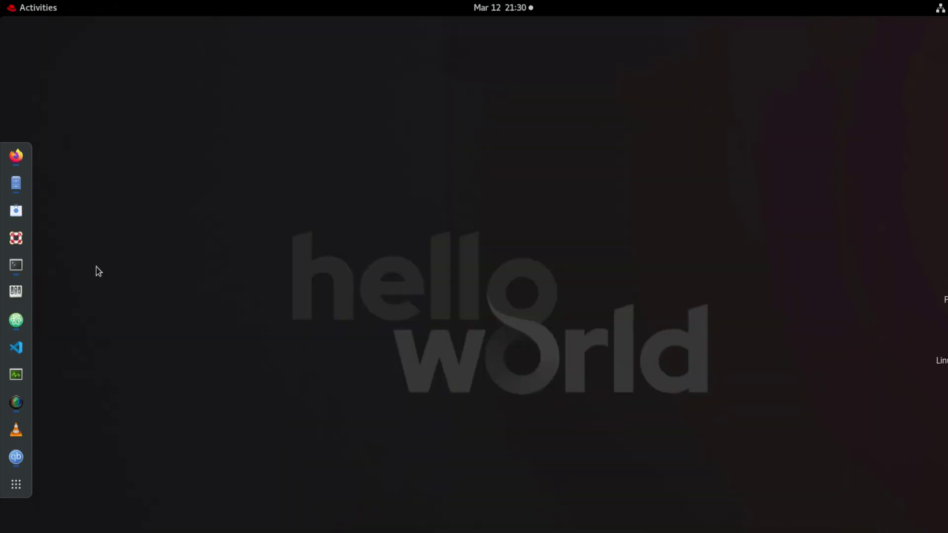
# Step: Run htop in a new terminal to view live processes, then quit it
pyautogui.click(16, 266)
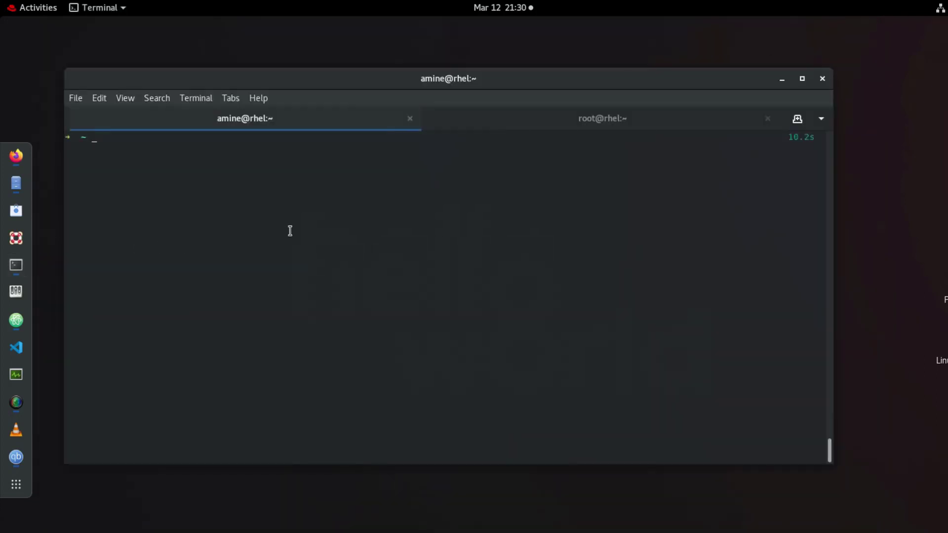
pyautogui.write('htop')
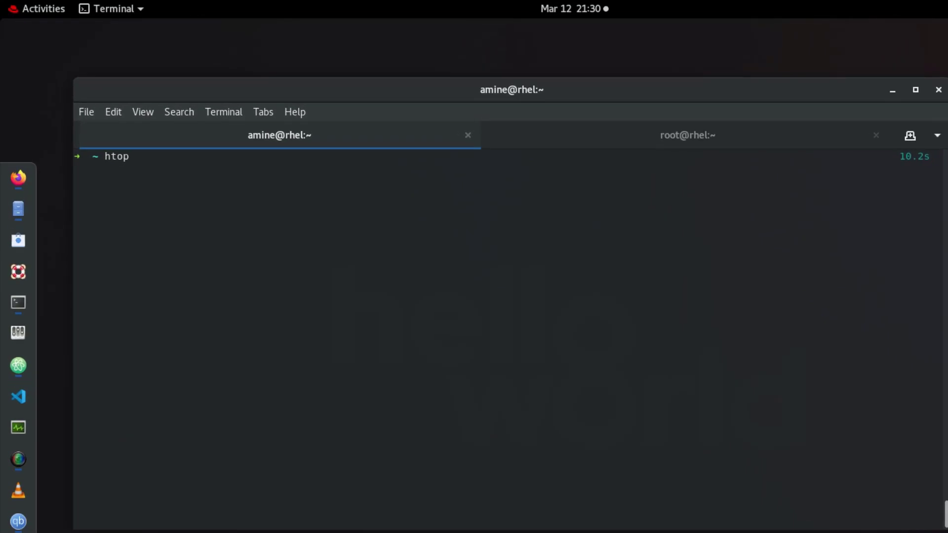
pyautogui.press('Return')
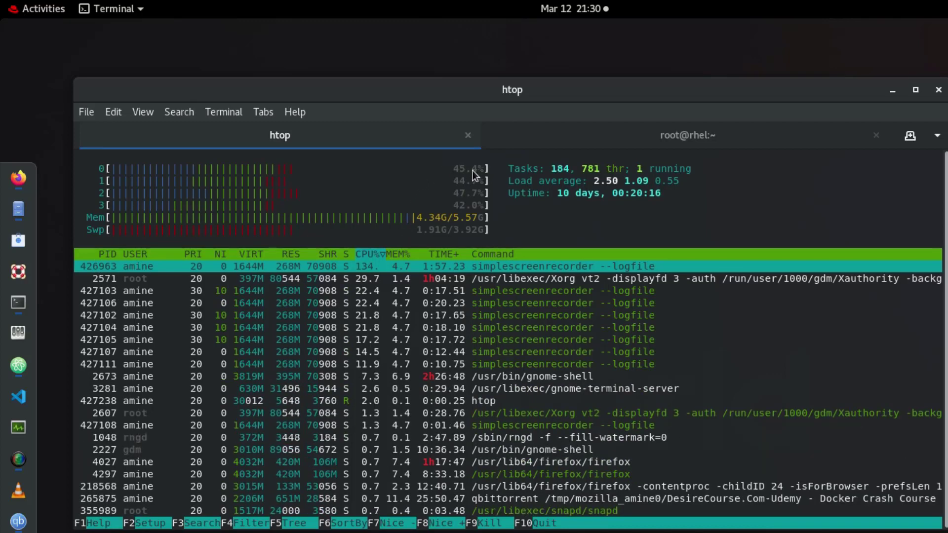
pyautogui.moveTo(231, 277)
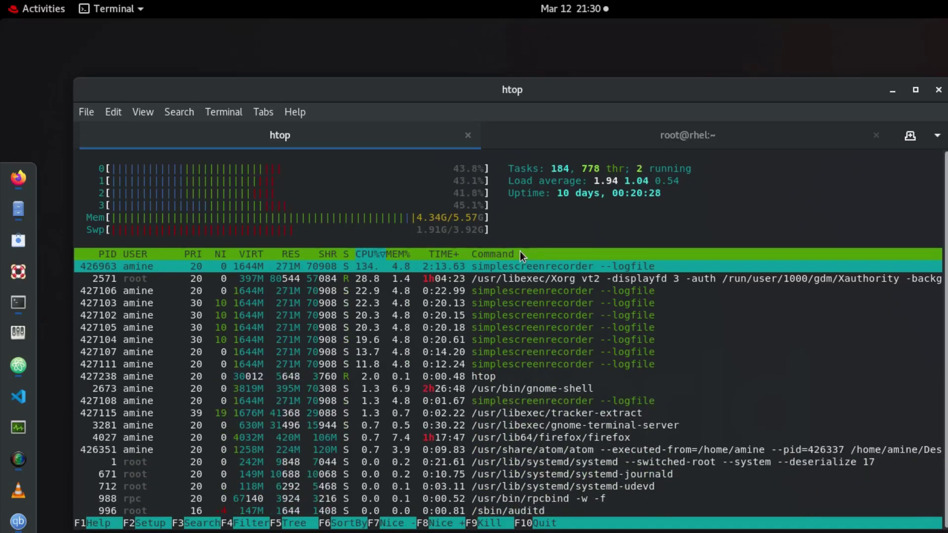
pyautogui.press('q')
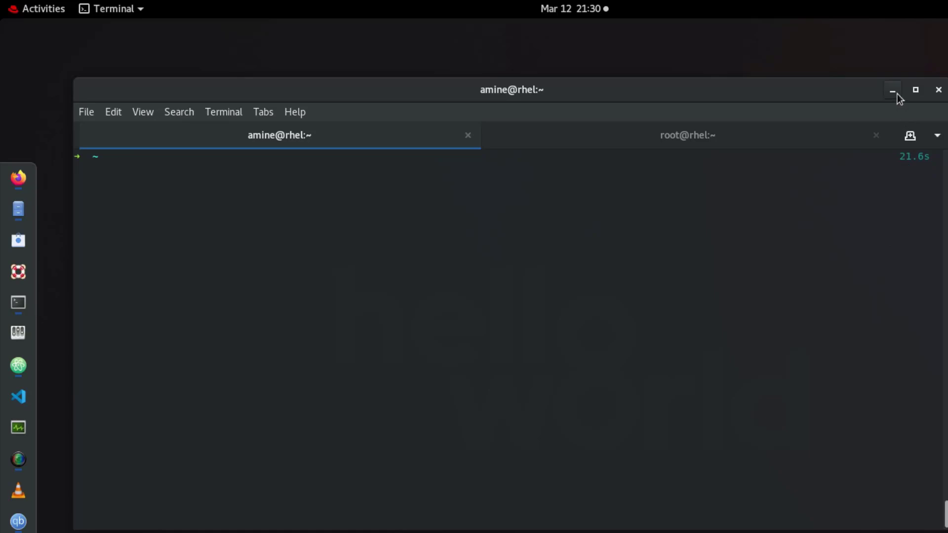
# Step: Return to the Install page and select 'sudo snap install cointop --stable' under Snap (Ubuntu)
pyautogui.click(891, 89)
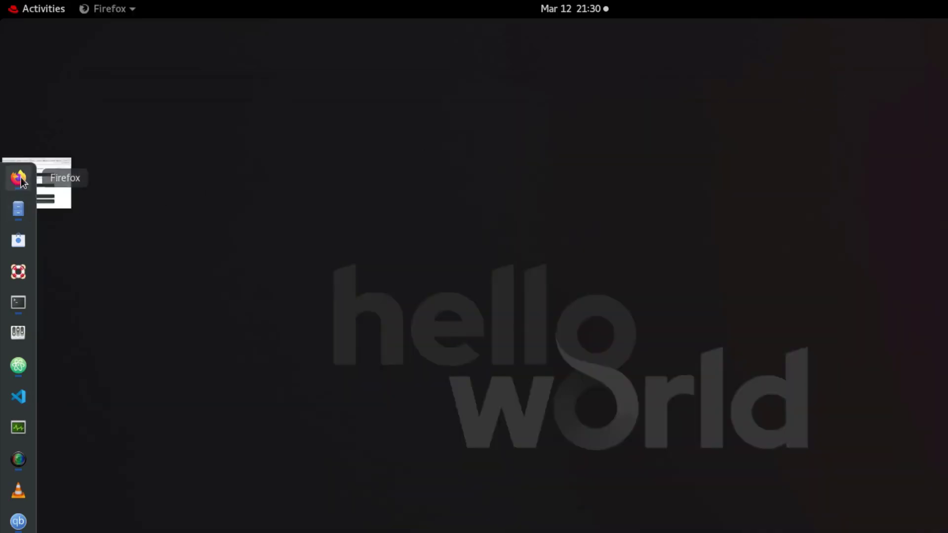
pyautogui.click(18, 178)
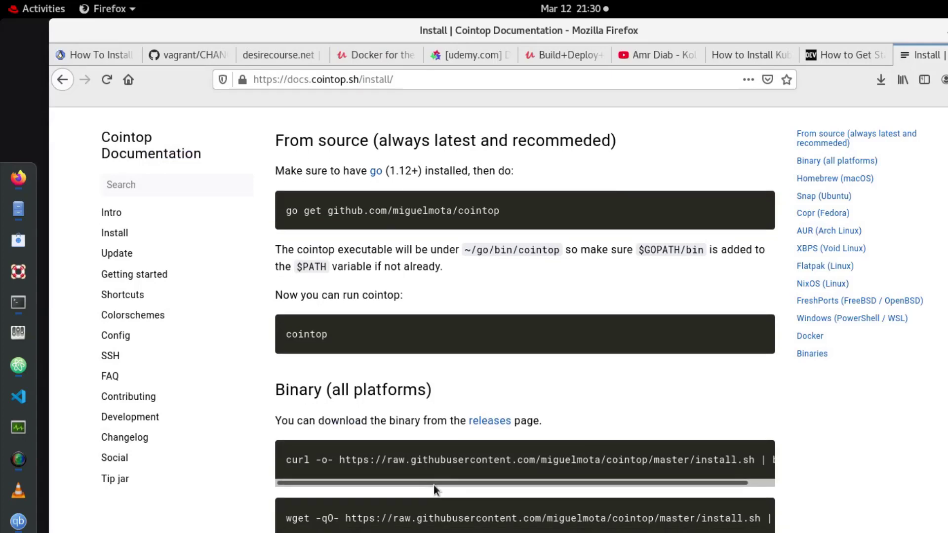
pyautogui.scroll(-3)
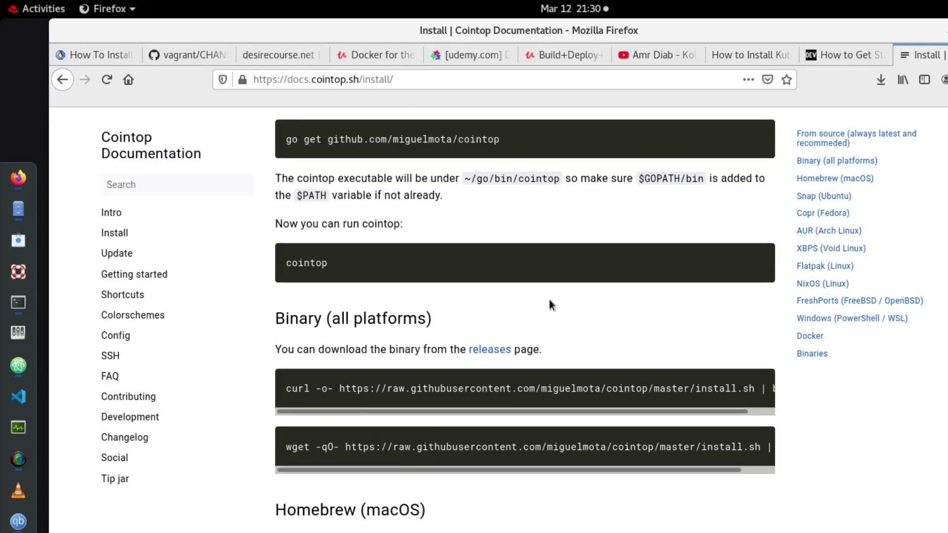
pyautogui.scroll(-3)
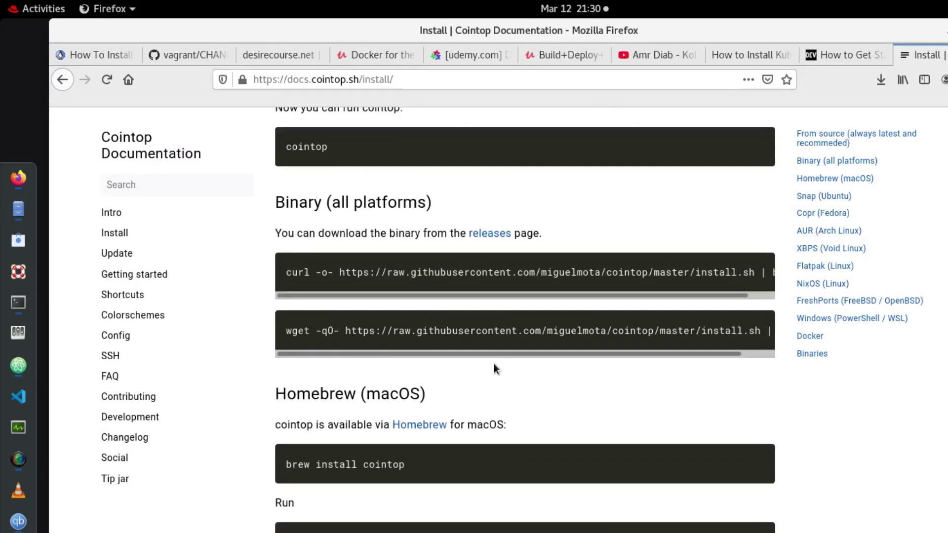
pyautogui.scroll(-3)
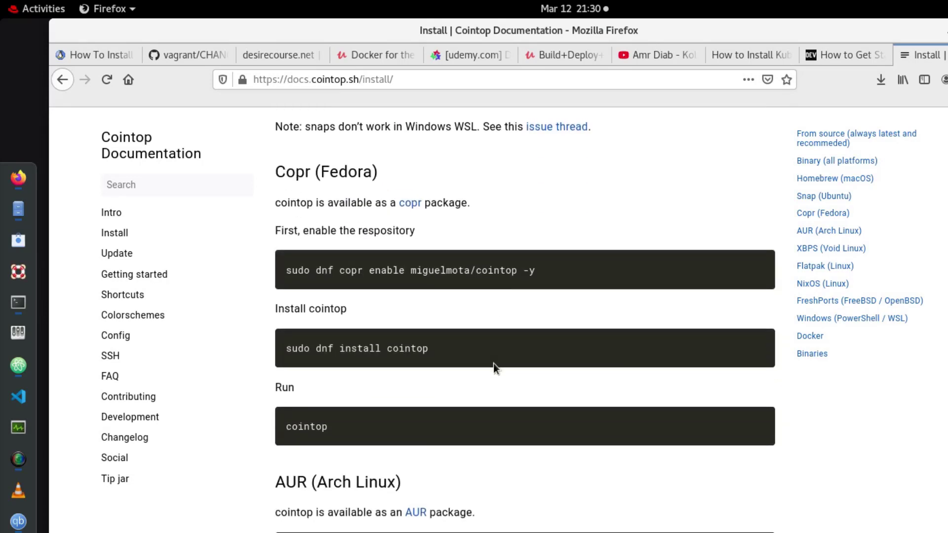
pyautogui.scroll(-3)
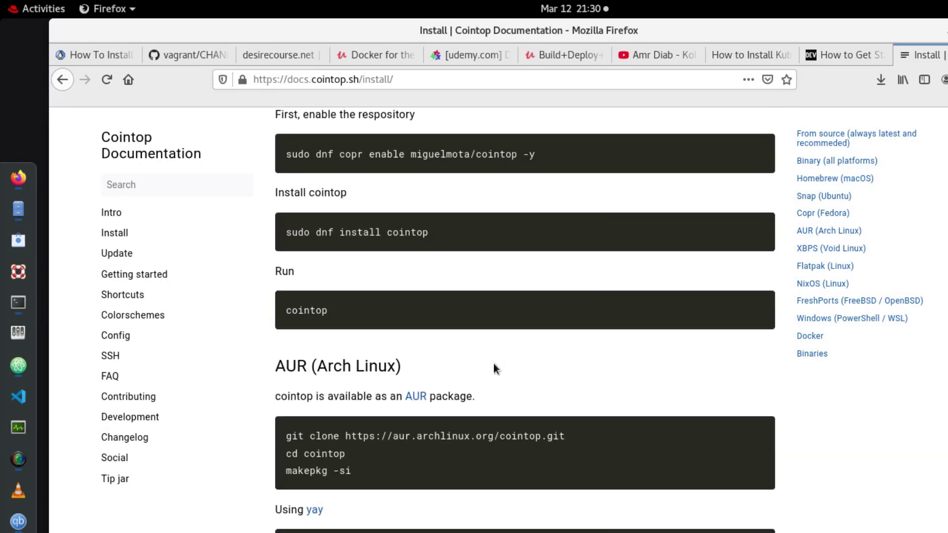
pyautogui.moveTo(363, 292)
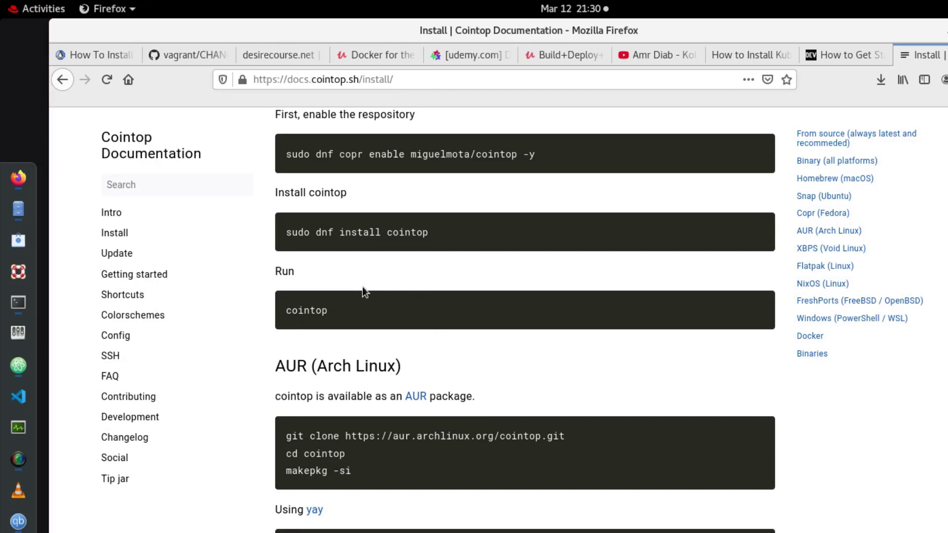
pyautogui.moveTo(290, 245)
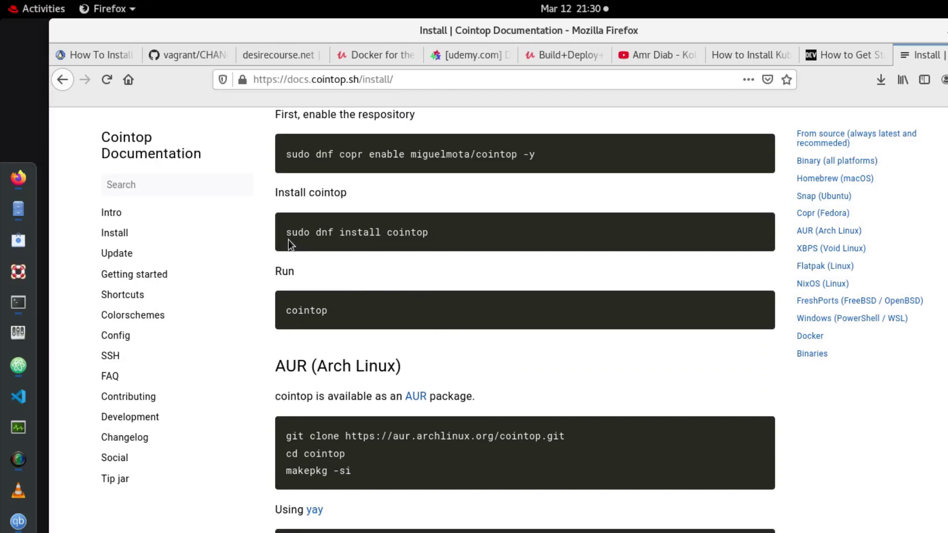
pyautogui.moveTo(442, 238)
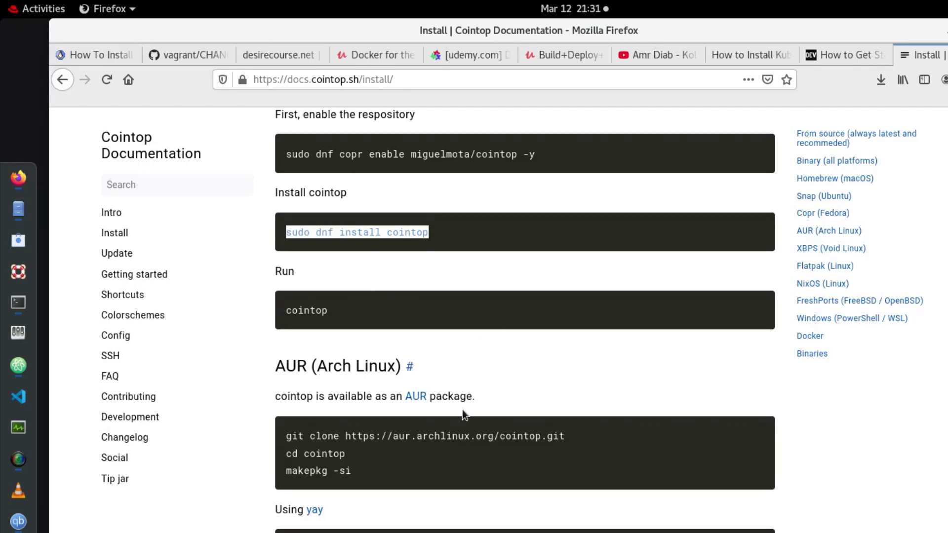
pyautogui.scroll(3)
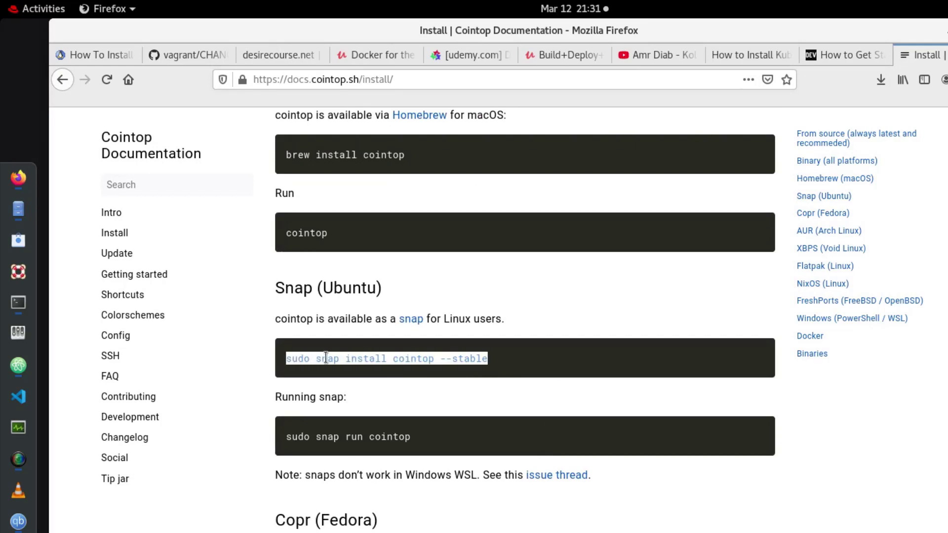
pyautogui.moveTo(921, 51)
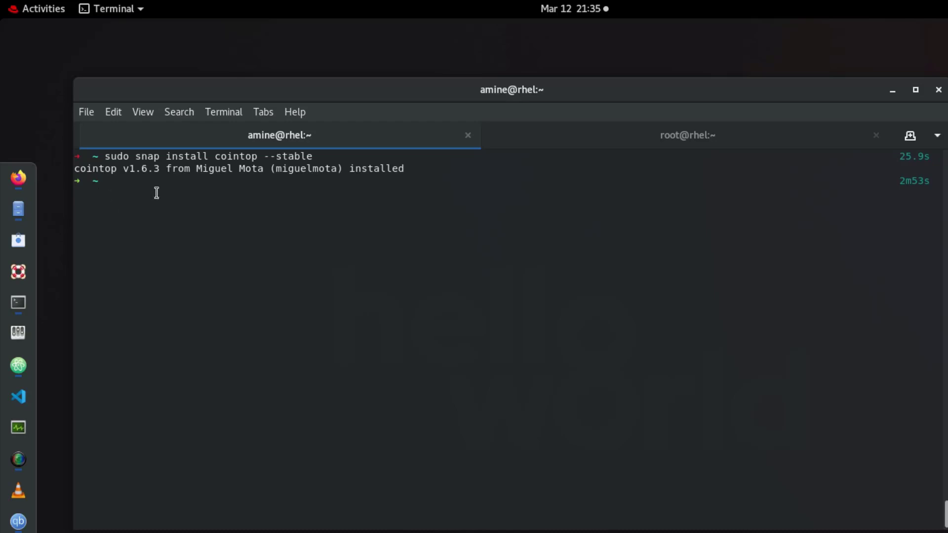
pyautogui.moveTo(252, 216)
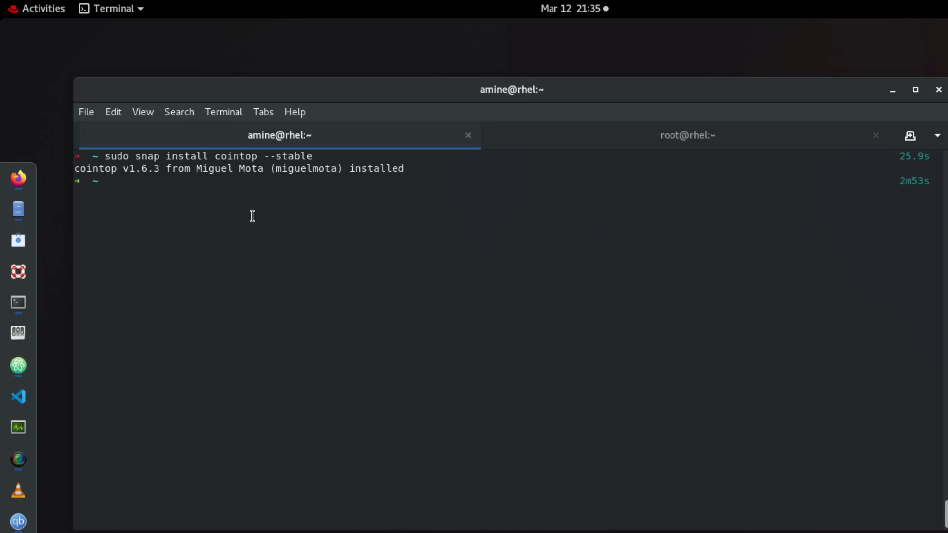
# Step: Type cointop at the shell prompt after the v1.6.3 snap install
pyautogui.write('cointop')
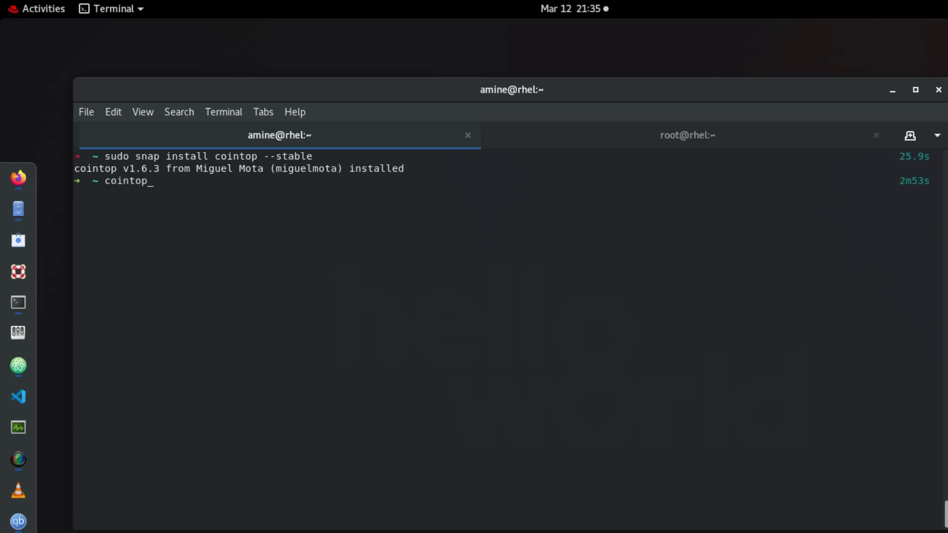
# Step: Launch cointop and browse the coin price table and market-cap chart
pyautogui.press('Return')
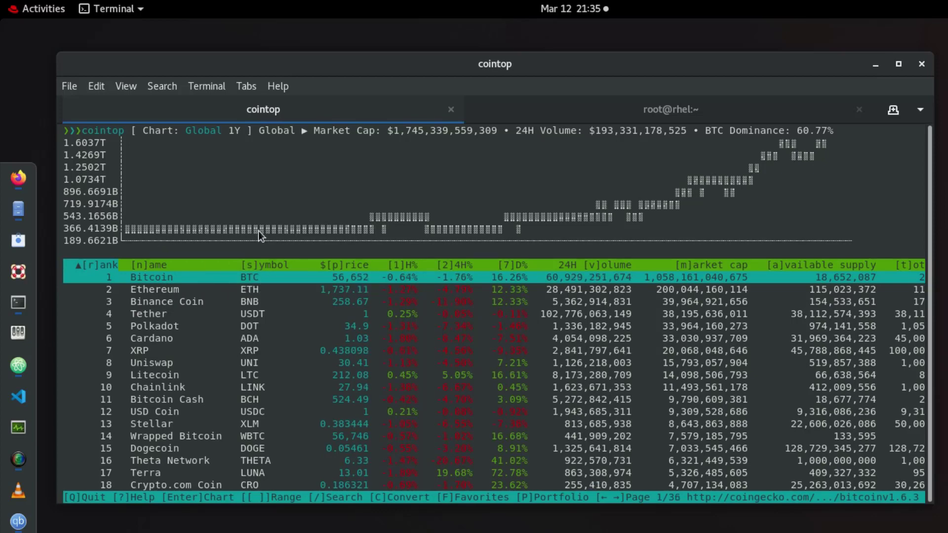
pyautogui.moveTo(343, 216)
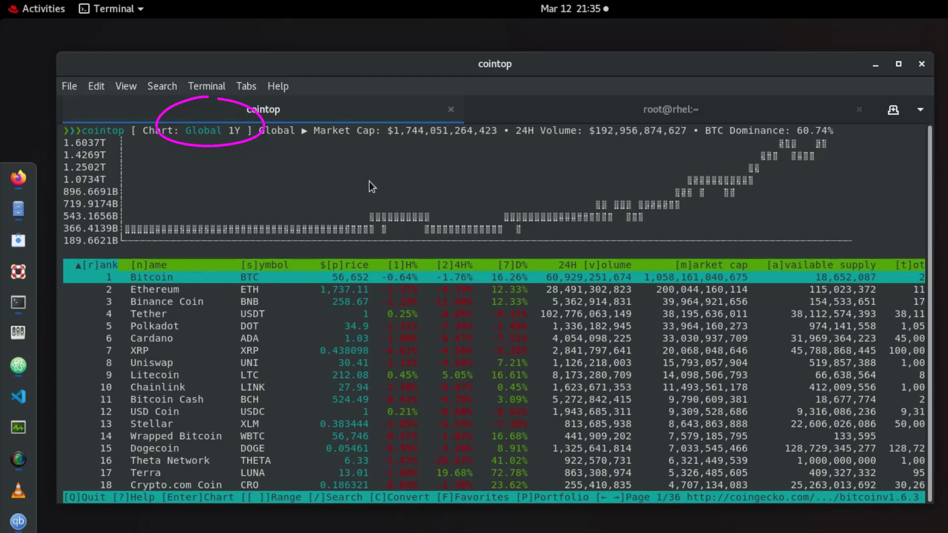
pyautogui.moveTo(698, 380)
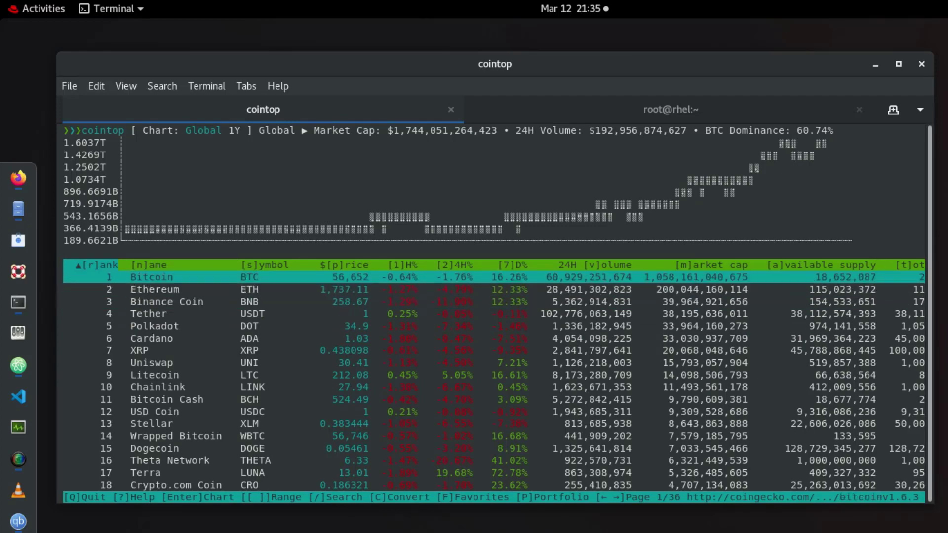
pyautogui.press('Down')
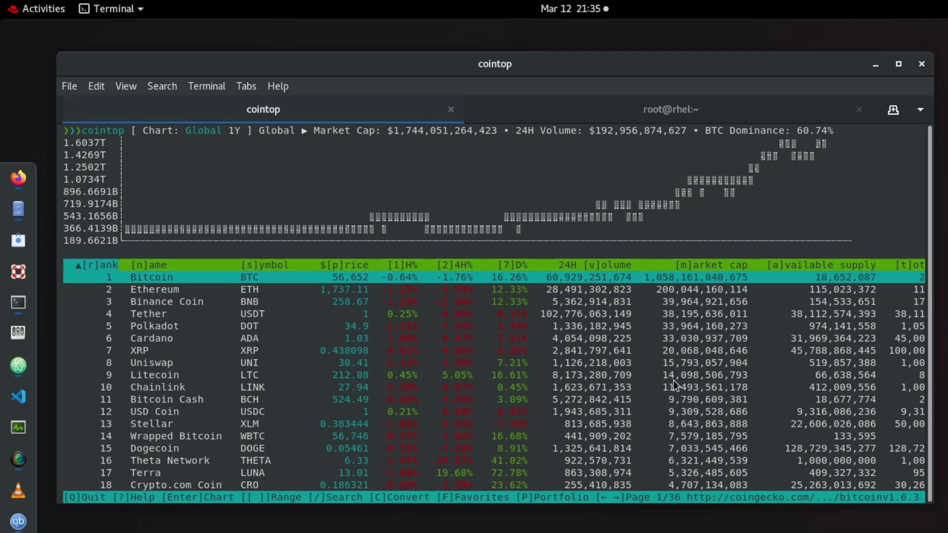
pyautogui.moveTo(353, 298)
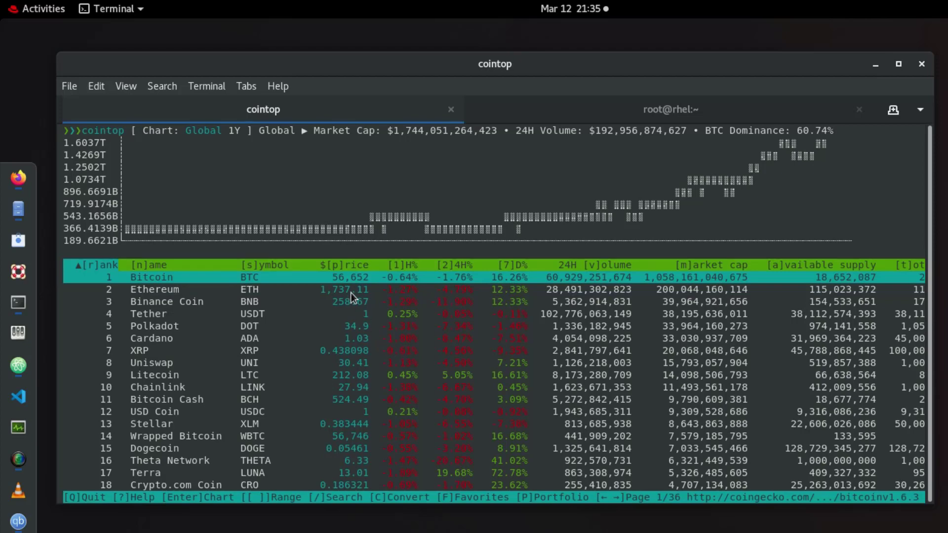
pyautogui.moveTo(404, 282)
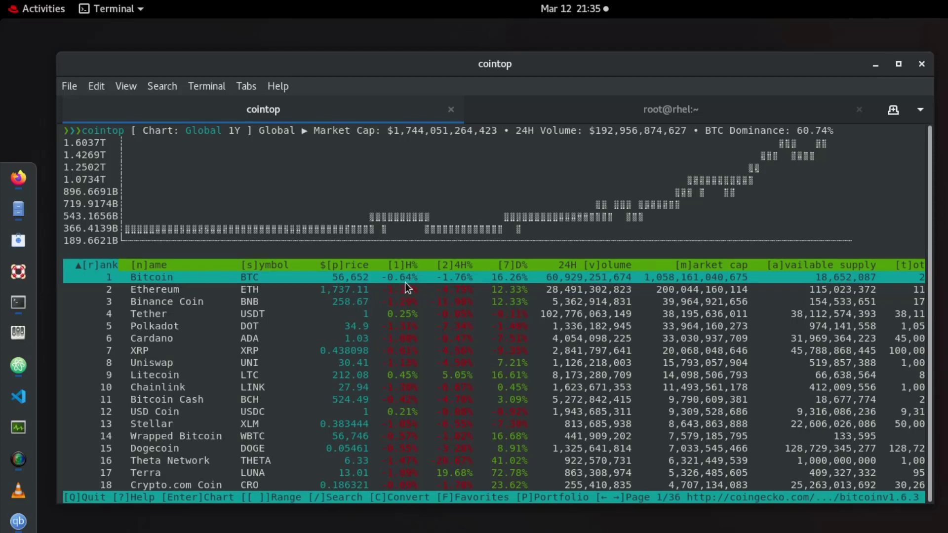
pyautogui.moveTo(459, 292)
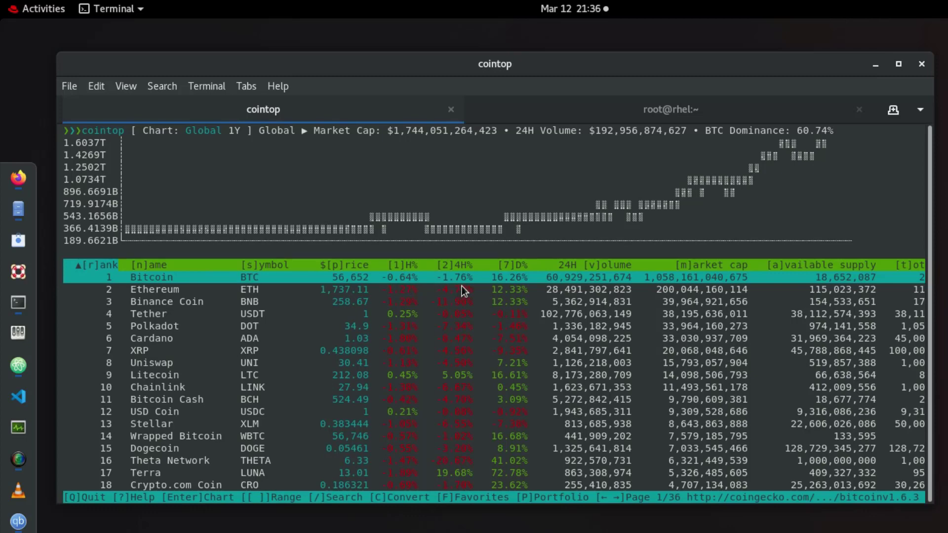
pyautogui.moveTo(533, 326)
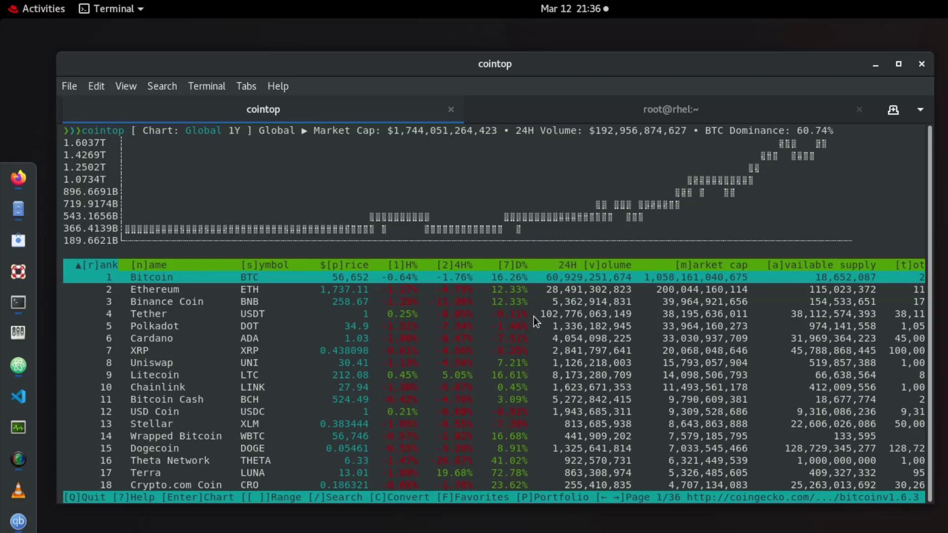
pyautogui.moveTo(569, 313)
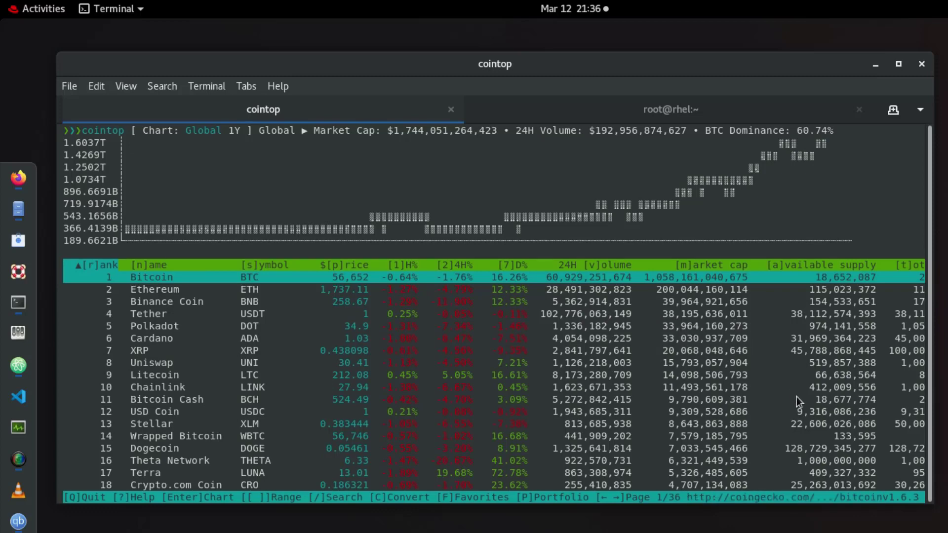
pyautogui.moveTo(834, 403)
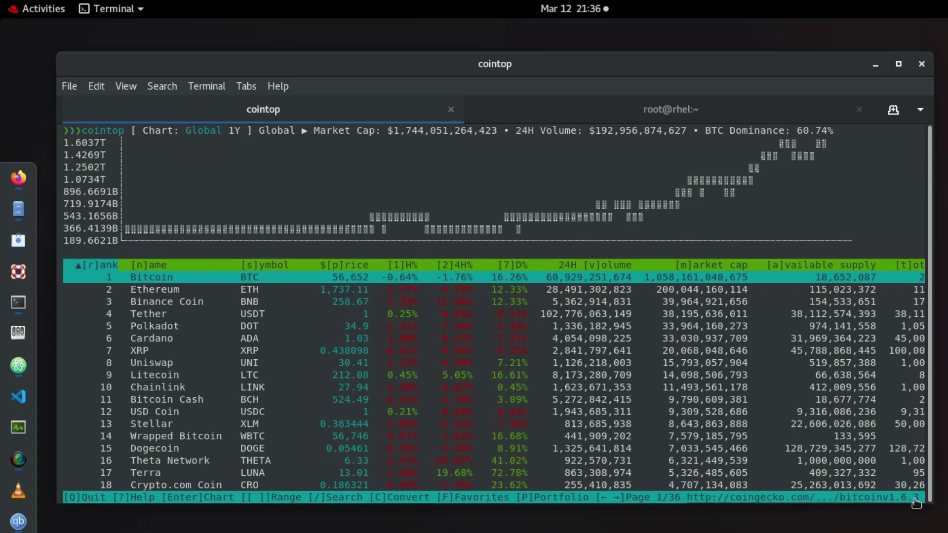
pyautogui.moveTo(545, 409)
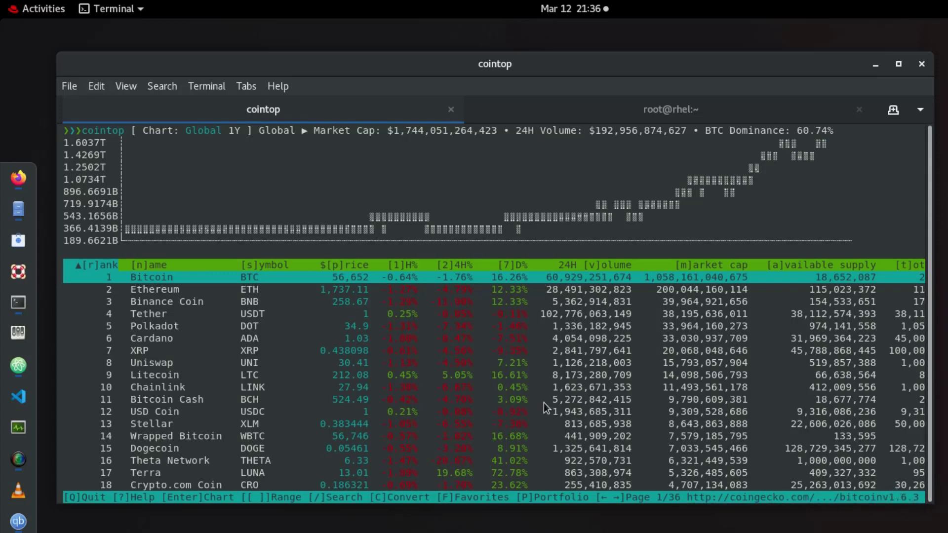
pyautogui.moveTo(224, 417)
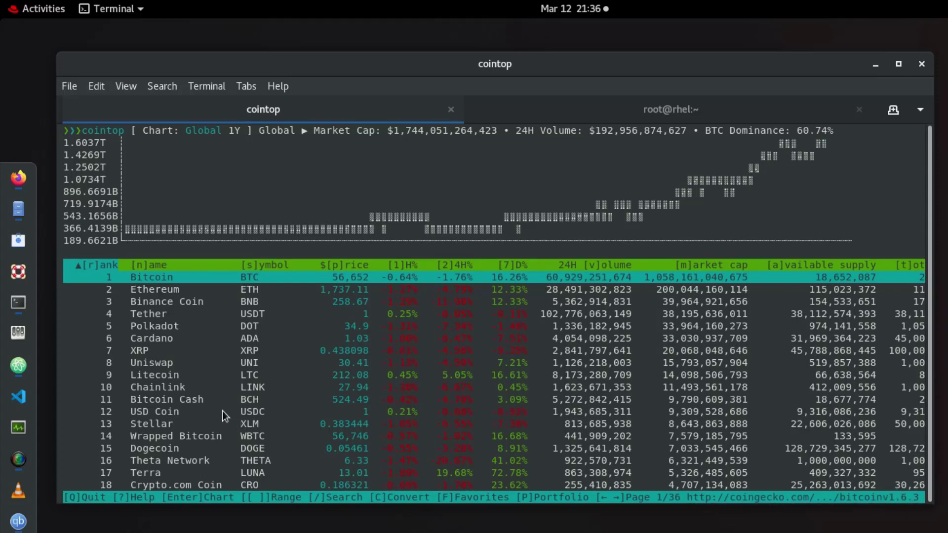
pyautogui.moveTo(341, 474)
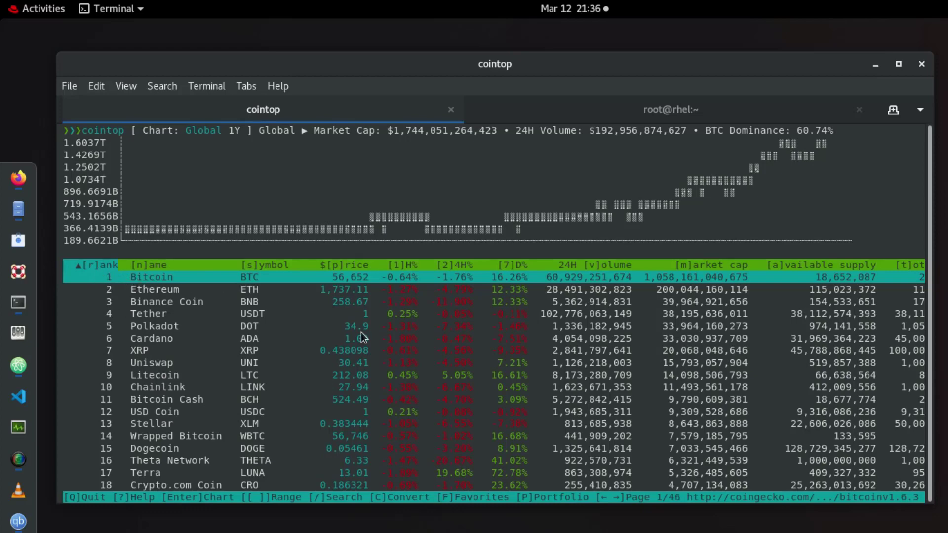
pyautogui.moveTo(386, 345)
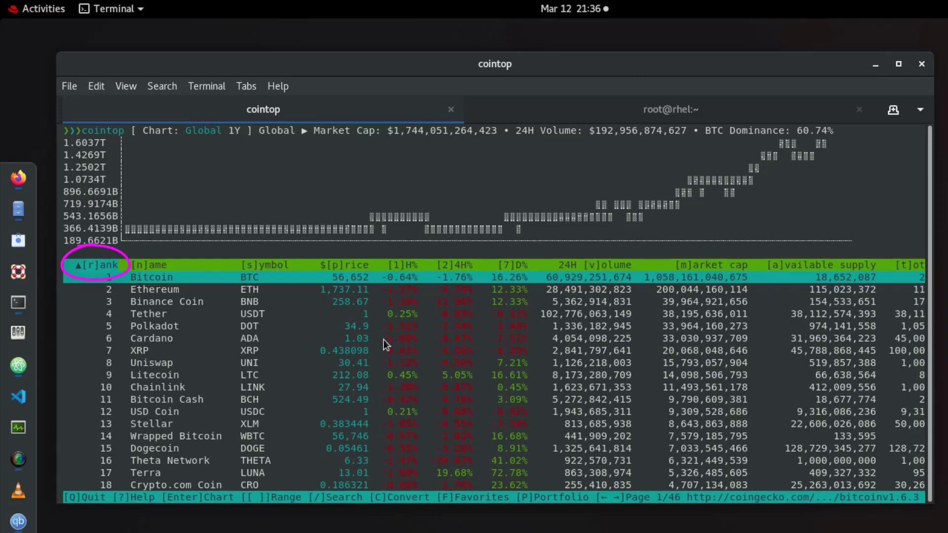
# Step: Sort cointop's table by the name column, starting with 0x, Aave, Algorand
pyautogui.click(96, 265)
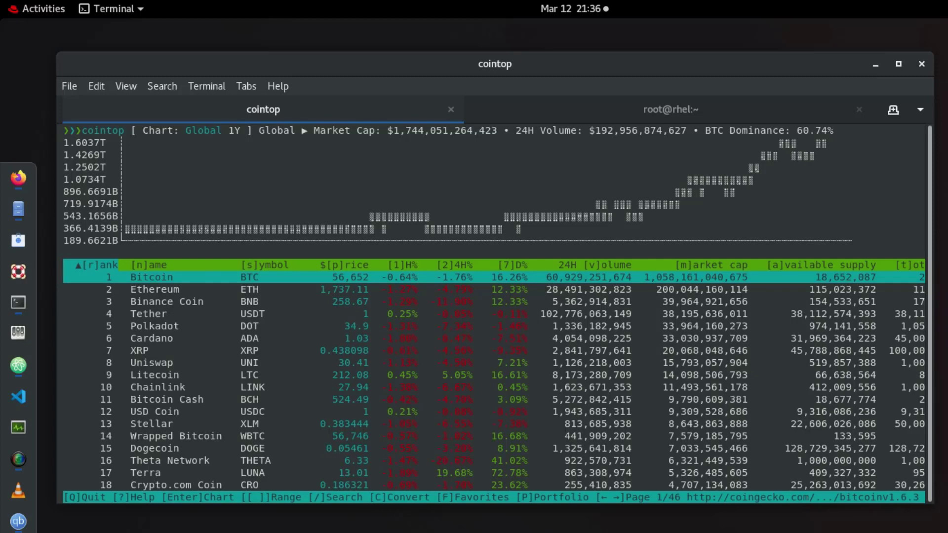
pyautogui.click(147, 264)
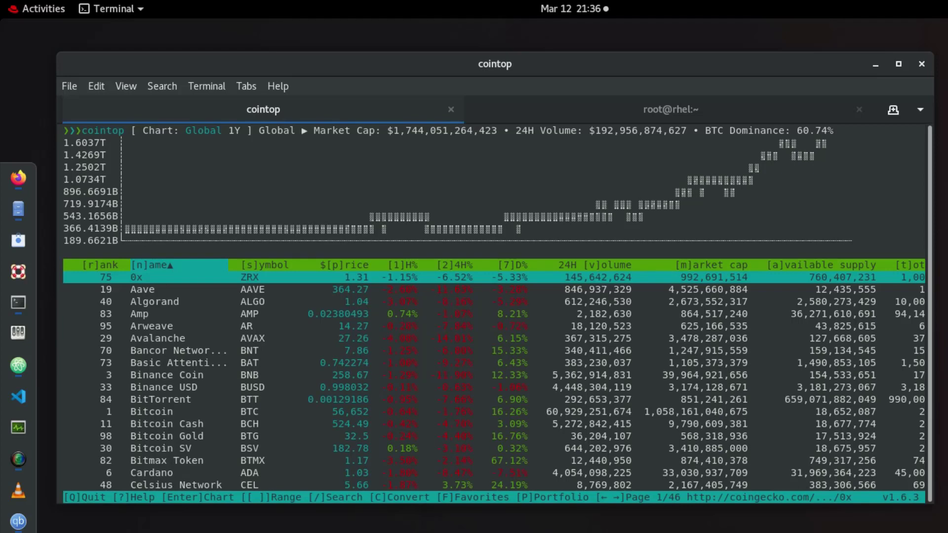
pyautogui.click(151, 265)
pyautogui.write('/')
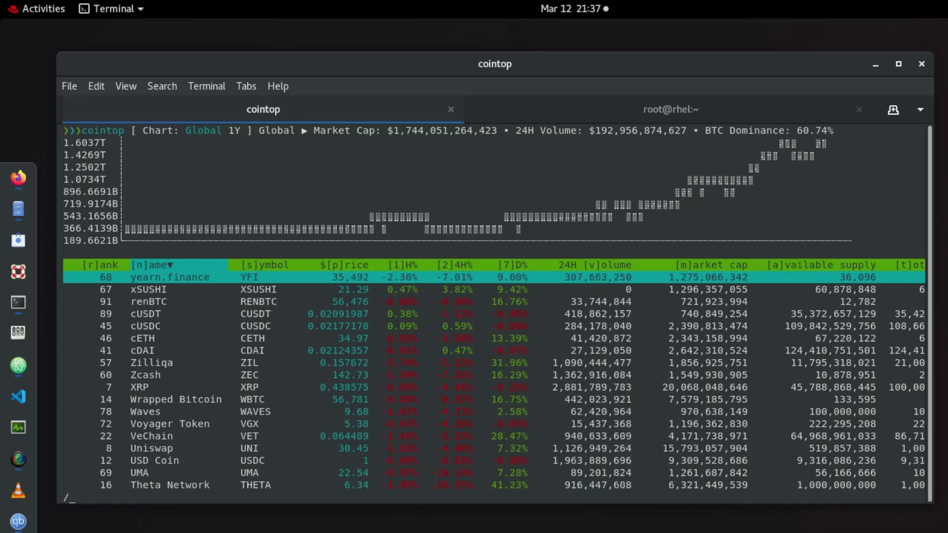
# Step: Search cointop for 'bitcoin' to highlight the Bitcoin row
pyautogui.write('bi')
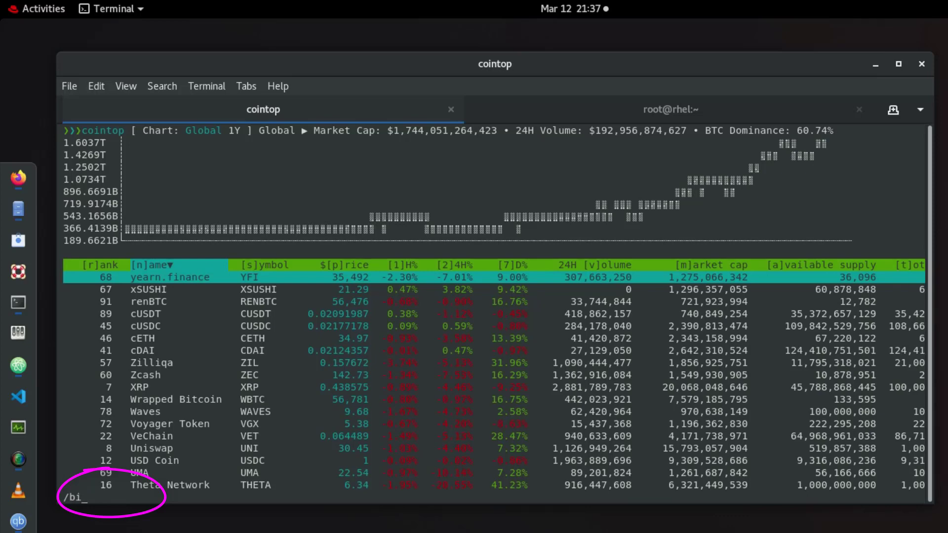
pyautogui.write('tcoin')
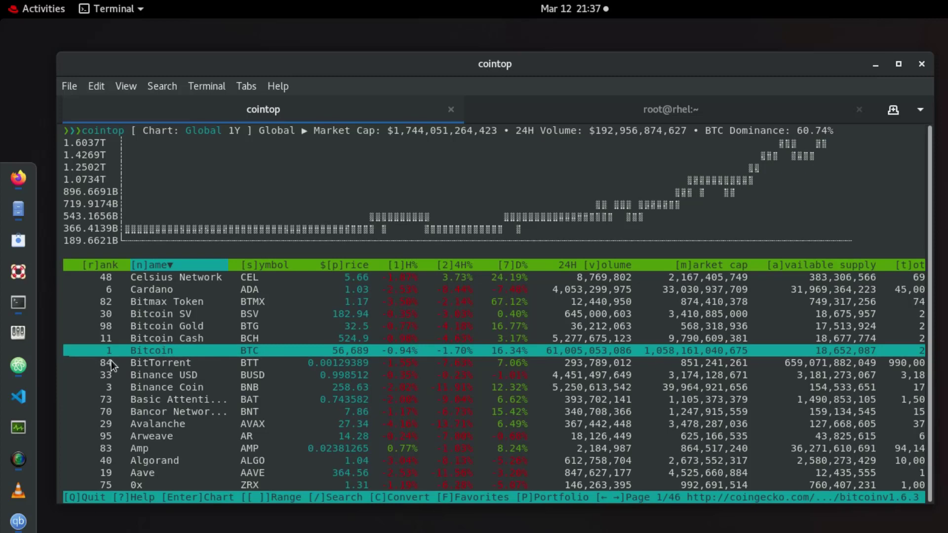
pyautogui.moveTo(165, 367)
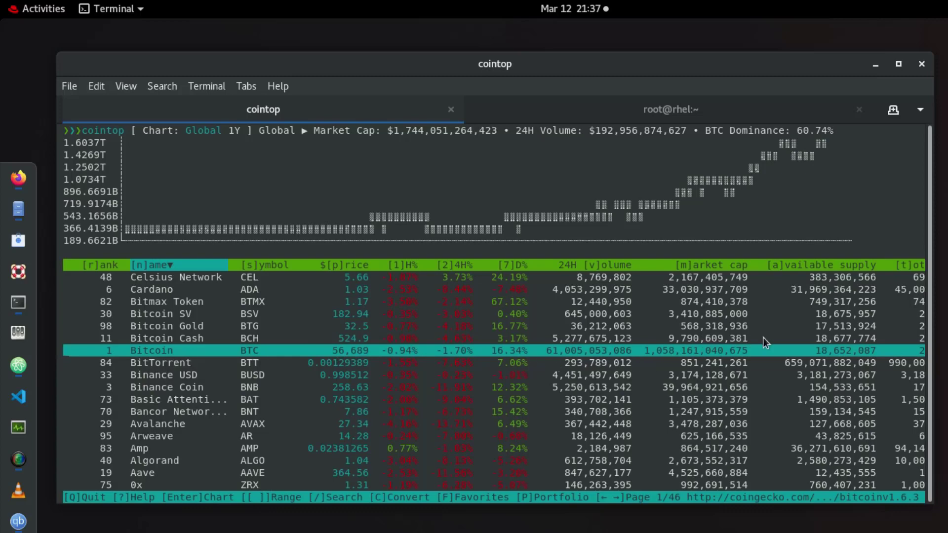
pyautogui.moveTo(859, 368)
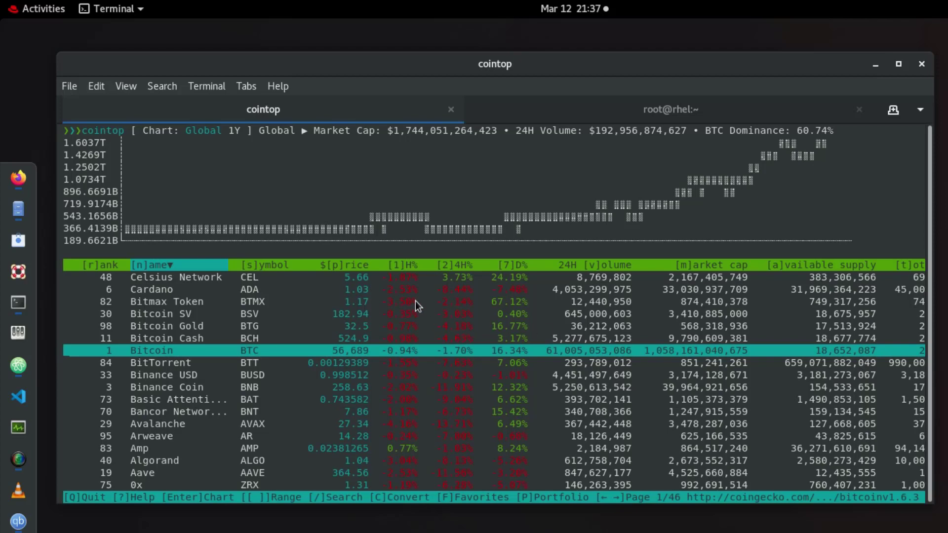
pyautogui.moveTo(402, 309)
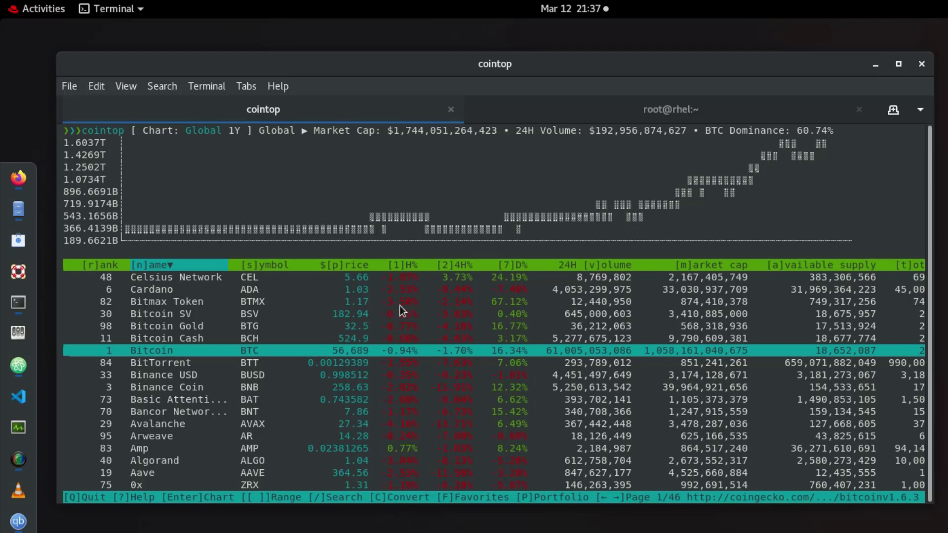
pyautogui.moveTo(316, 371)
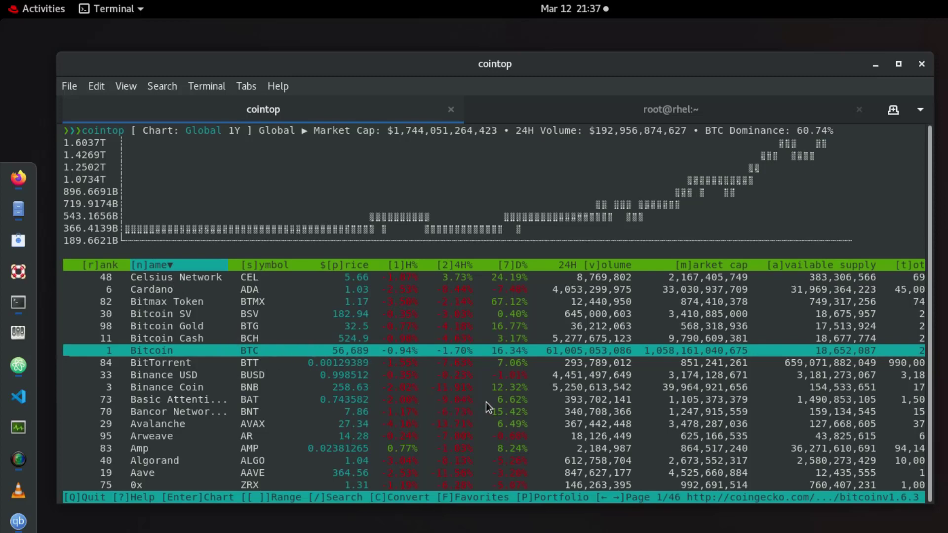
pyautogui.moveTo(543, 406)
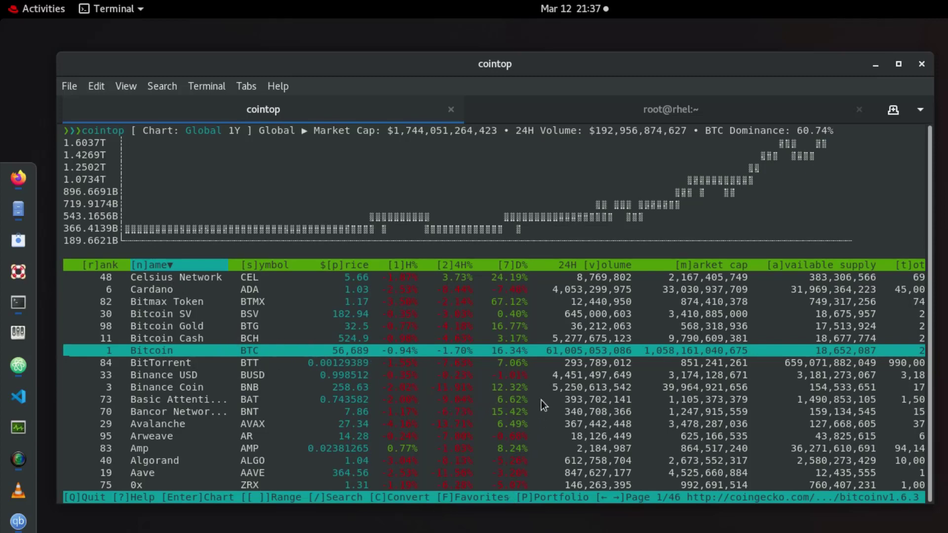
pyautogui.moveTo(18, 178)
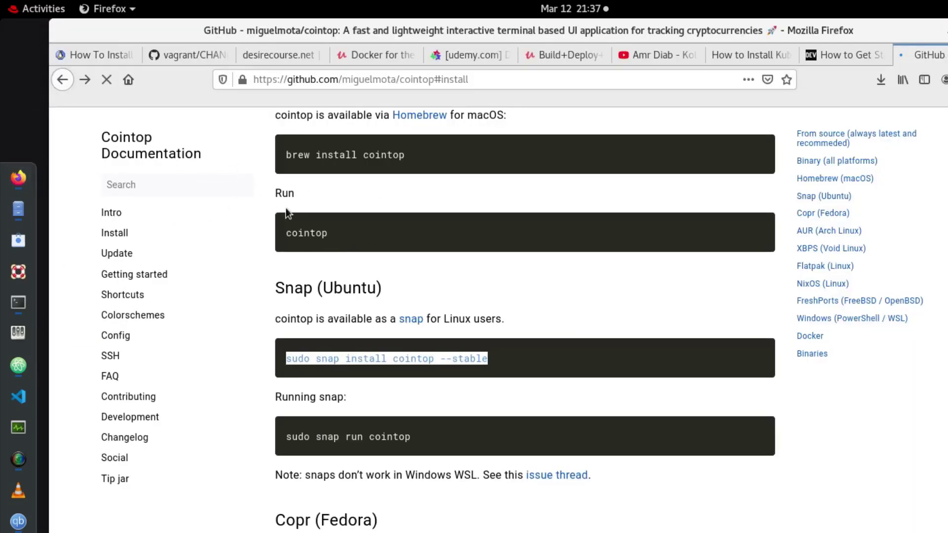
# Step: Google cointop in Firefox and open the 'cointop - coin tracking for hackers' result
pyautogui.click(62, 80)
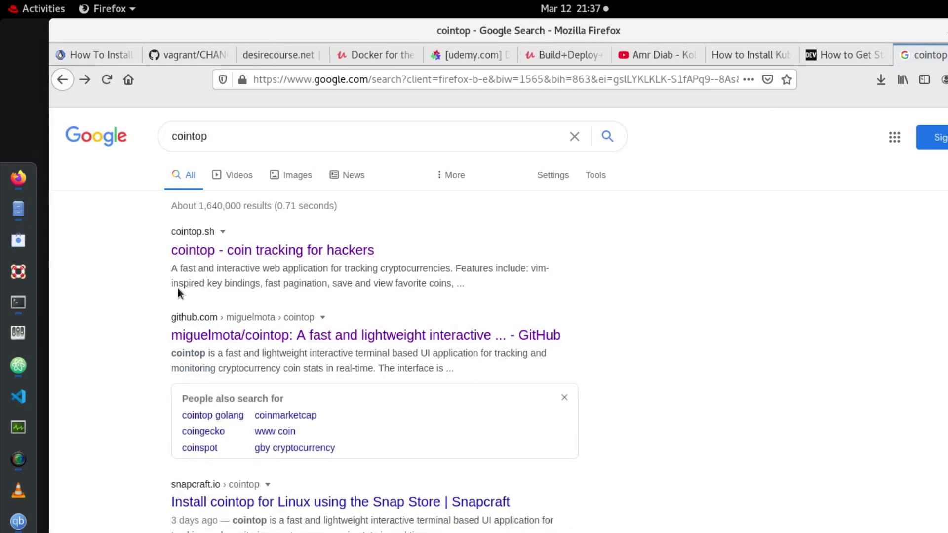
pyautogui.click(272, 249)
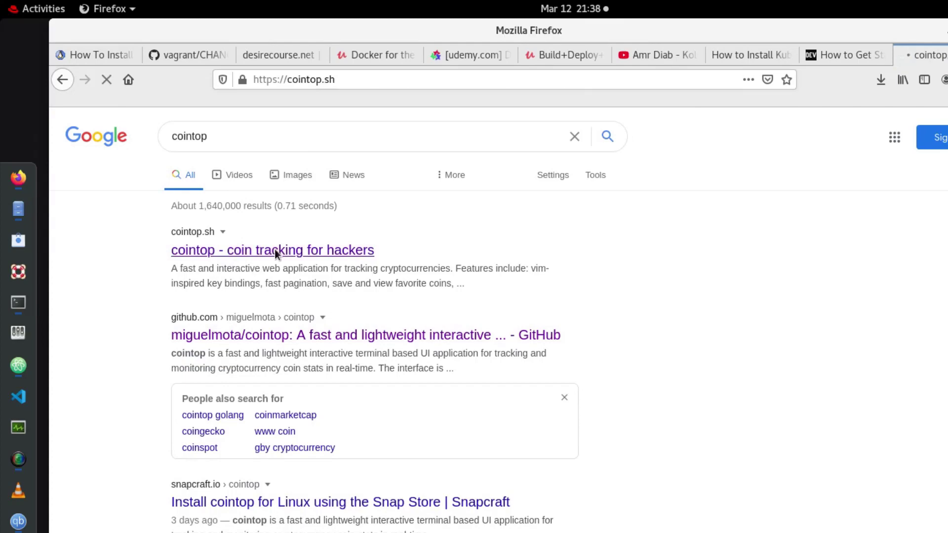
pyautogui.click(272, 250)
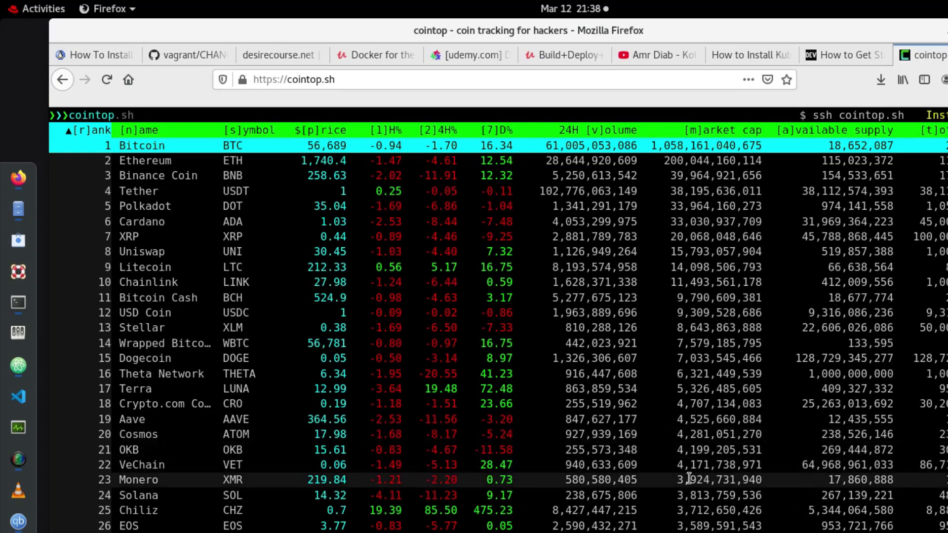
pyautogui.scroll(-3)
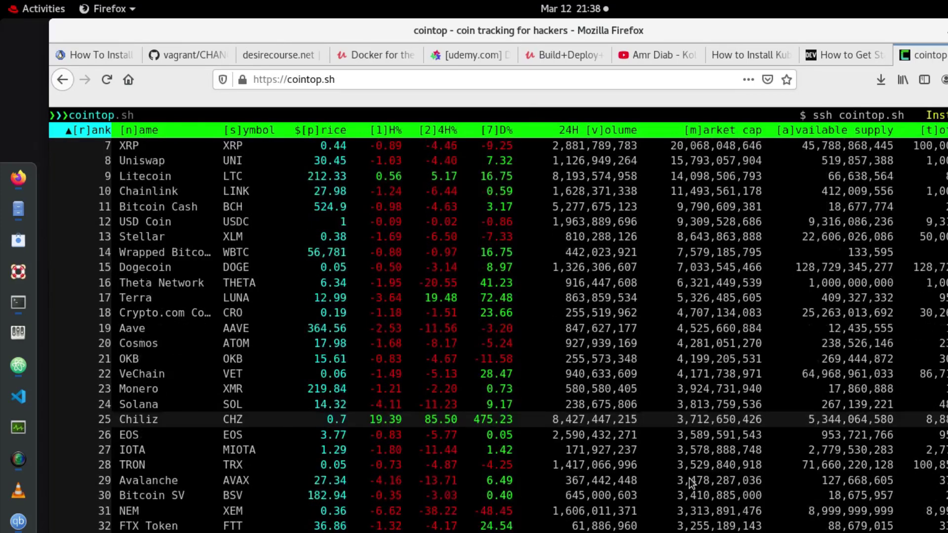
pyautogui.scroll(-3)
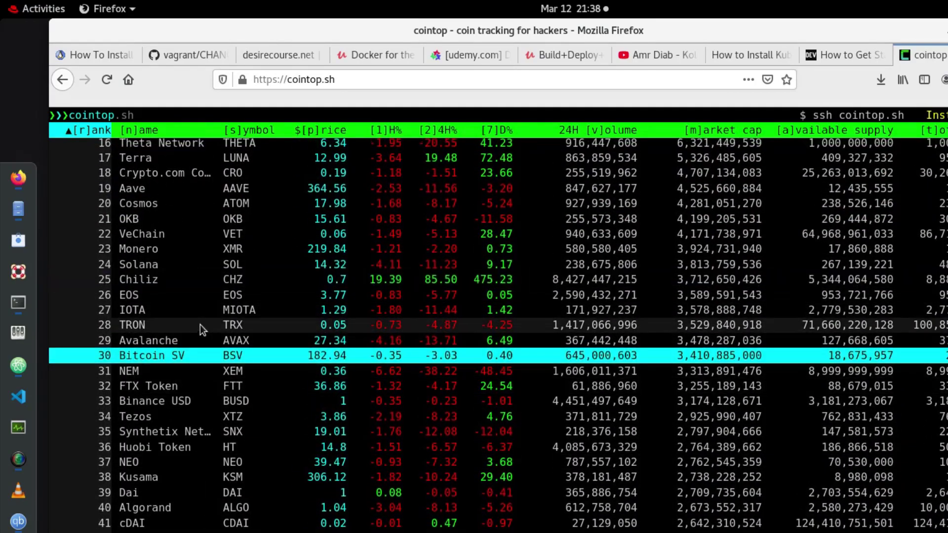
pyautogui.scroll(3)
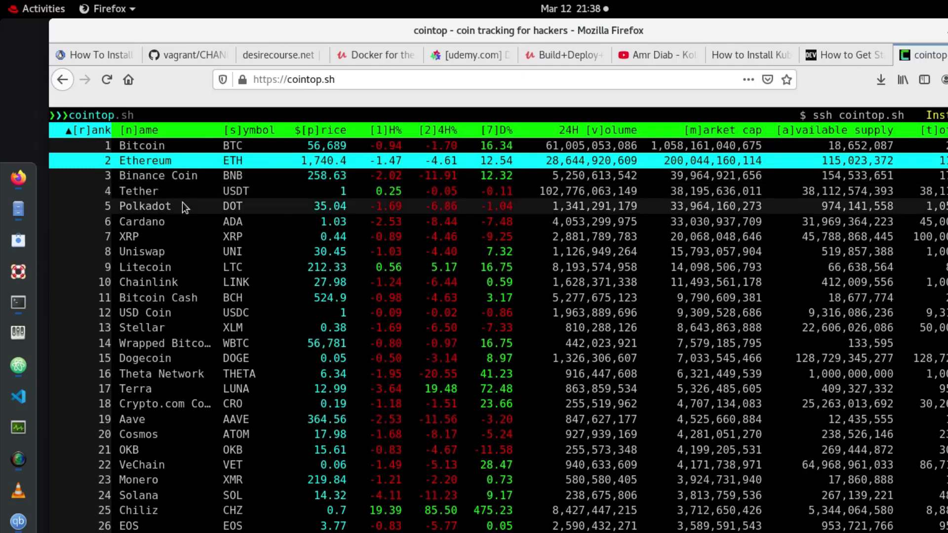
pyautogui.moveTo(191, 240)
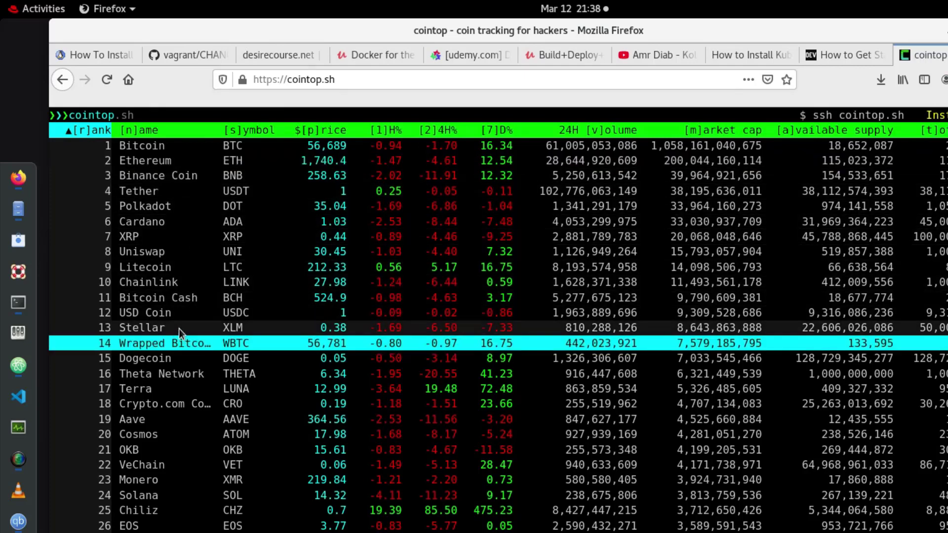
pyautogui.press('Up')
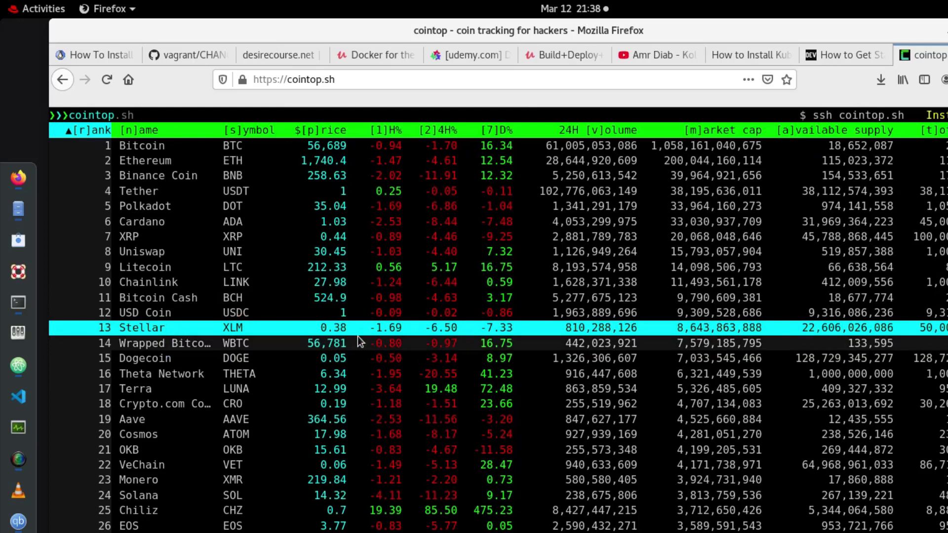
pyautogui.moveTo(373, 349)
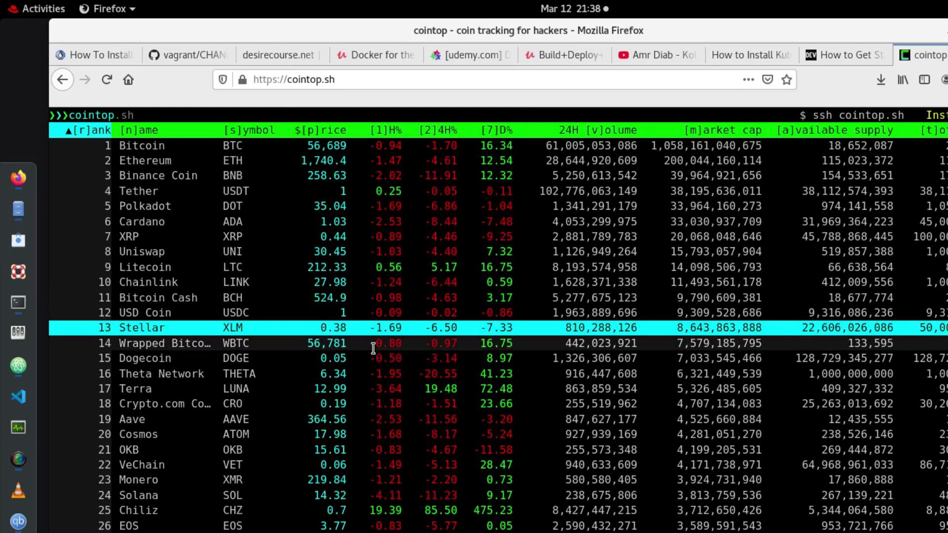